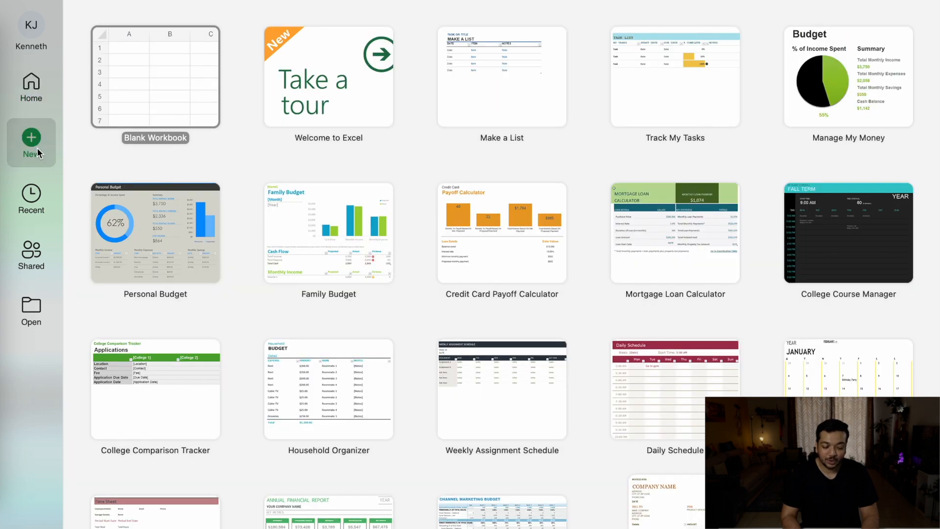
pyautogui.moveTo(460, 100)
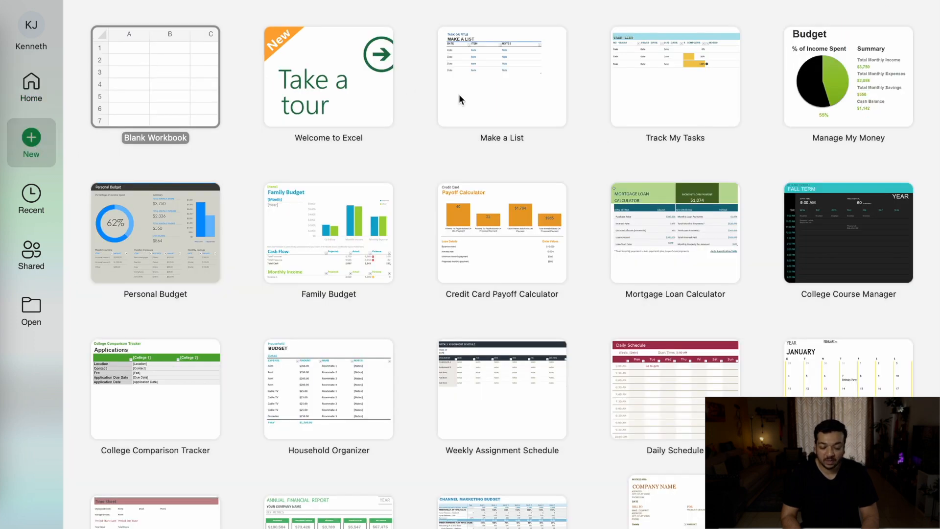
pyautogui.moveTo(31, 197)
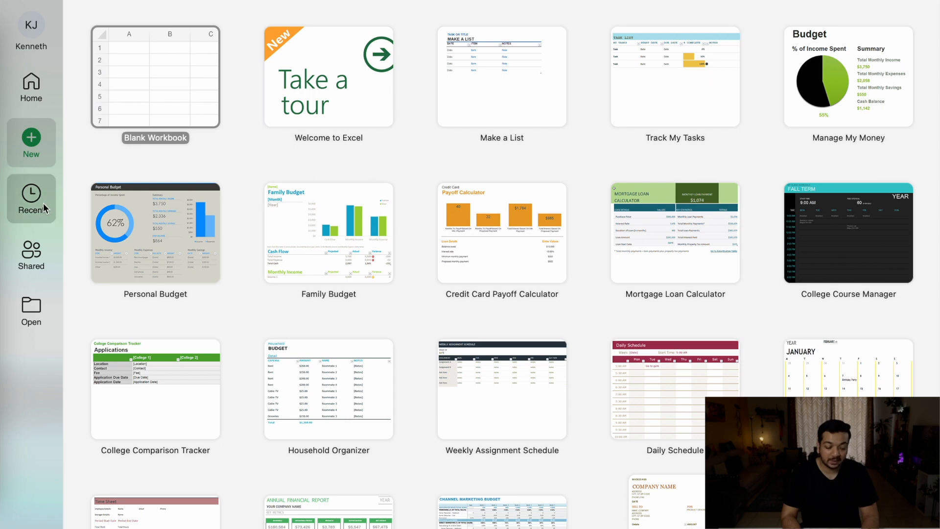
# - Show the Recent list of previously opened workbooks in the start window
pyautogui.click(31, 198)
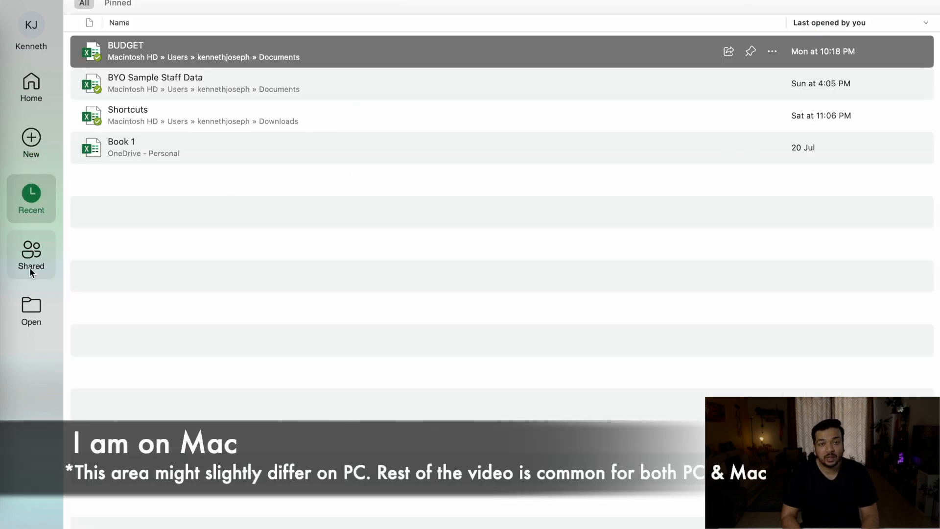
pyautogui.moveTo(31, 309)
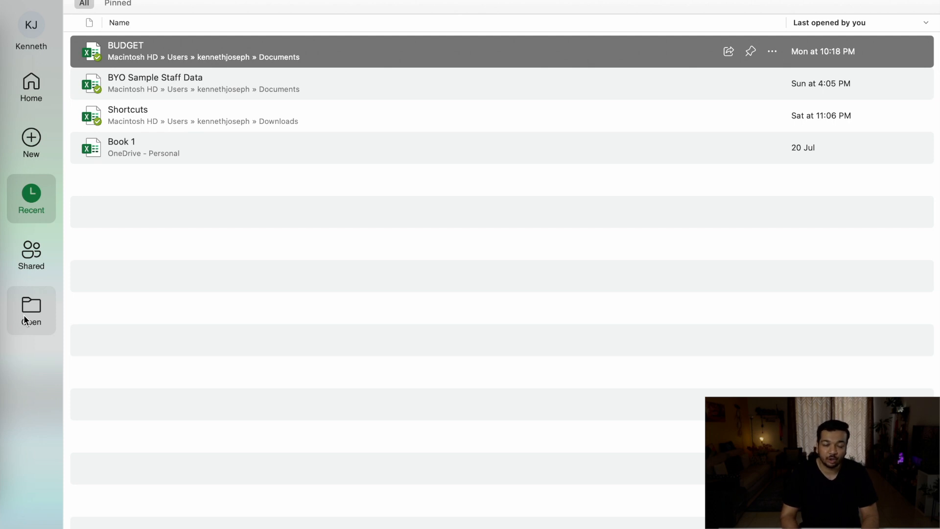
# - Go back to the Home page with templates and the pinned-workbooks list
pyautogui.click(30, 87)
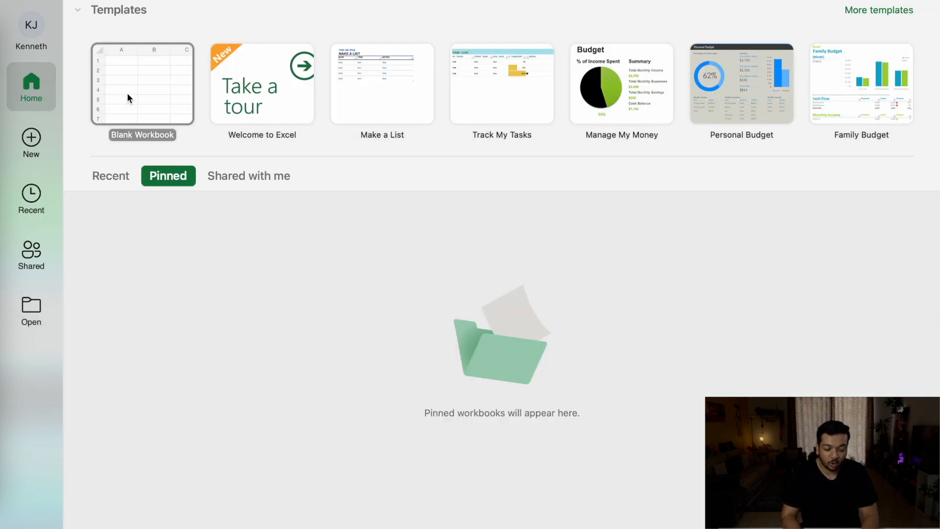
pyautogui.moveTo(131, 98)
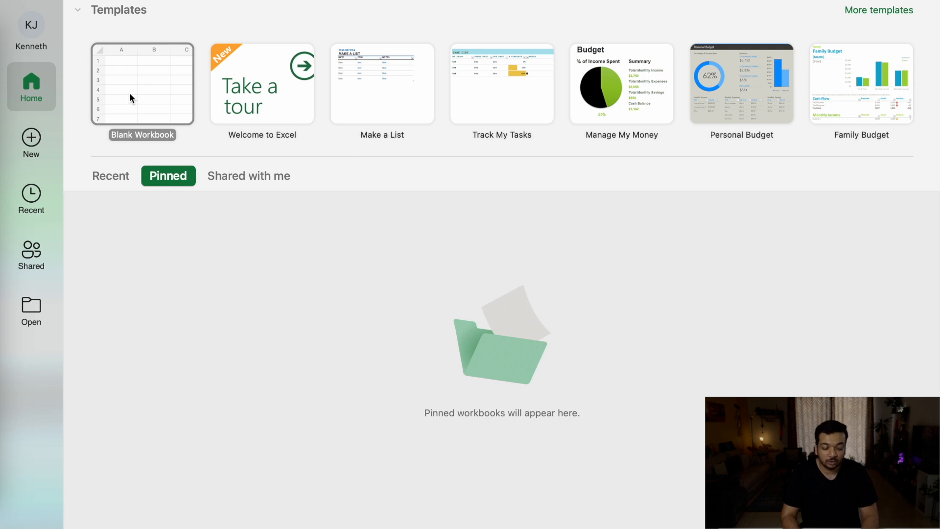
pyautogui.moveTo(138, 97)
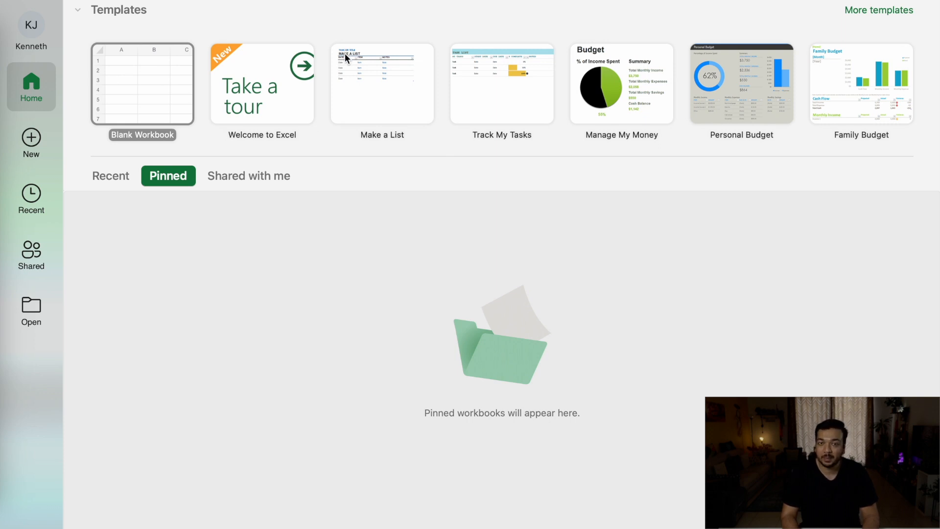
pyautogui.moveTo(818, 98)
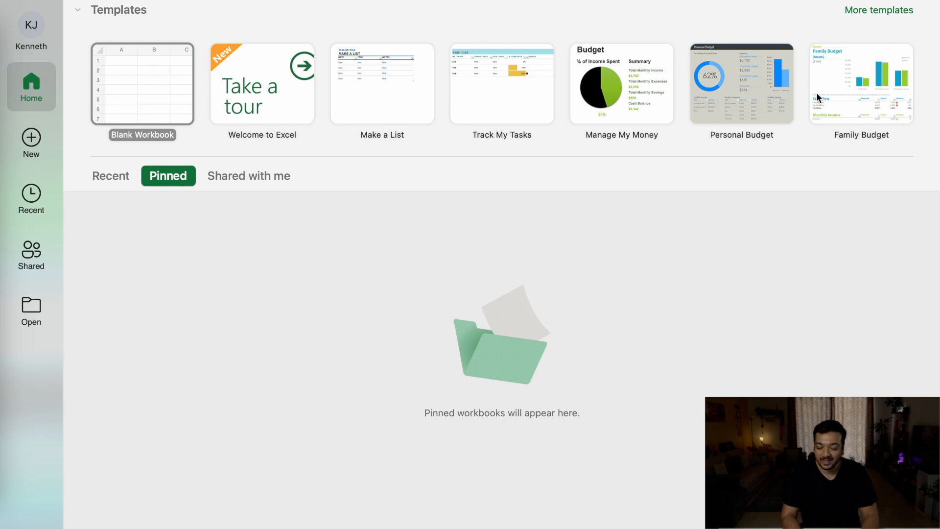
pyautogui.moveTo(179, 88)
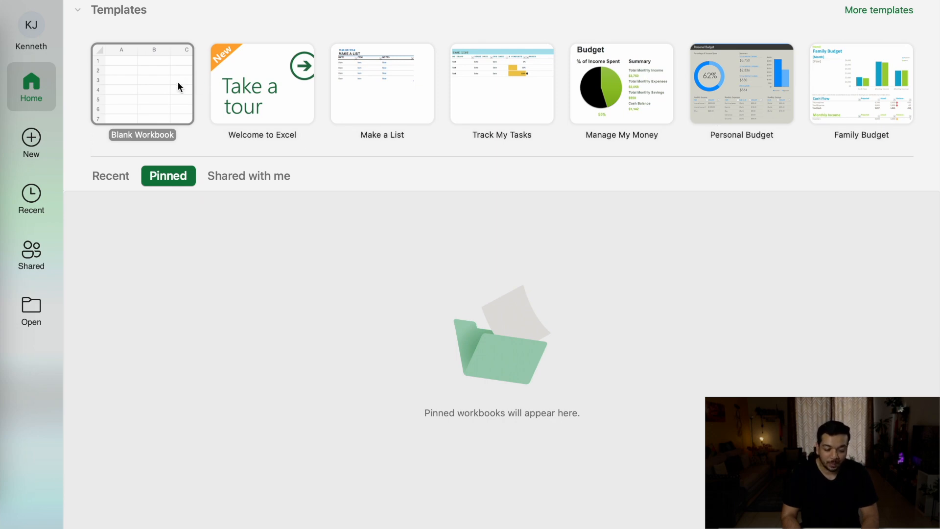
# - Create a blank workbook, then select and deselect cells A1 to O29
pyautogui.click(142, 83)
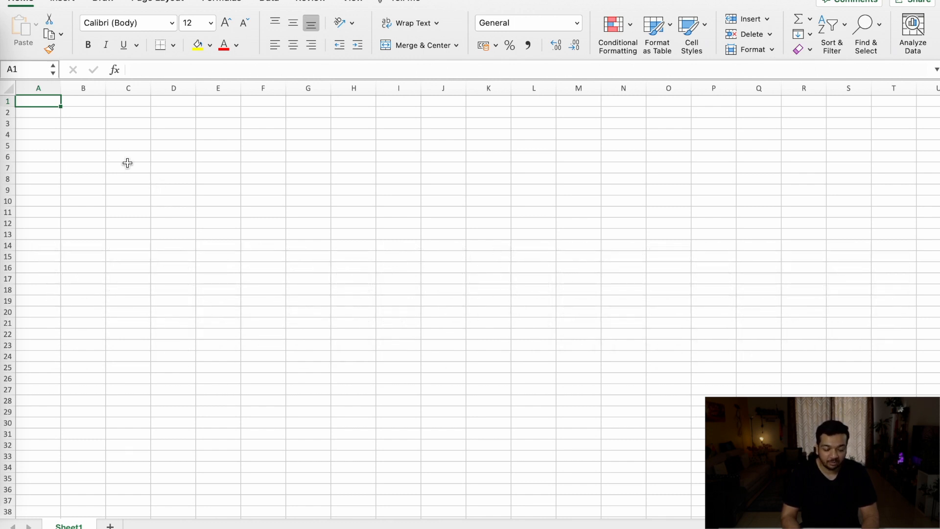
pyautogui.moveTo(38, 100); pyautogui.dragTo(671, 412)
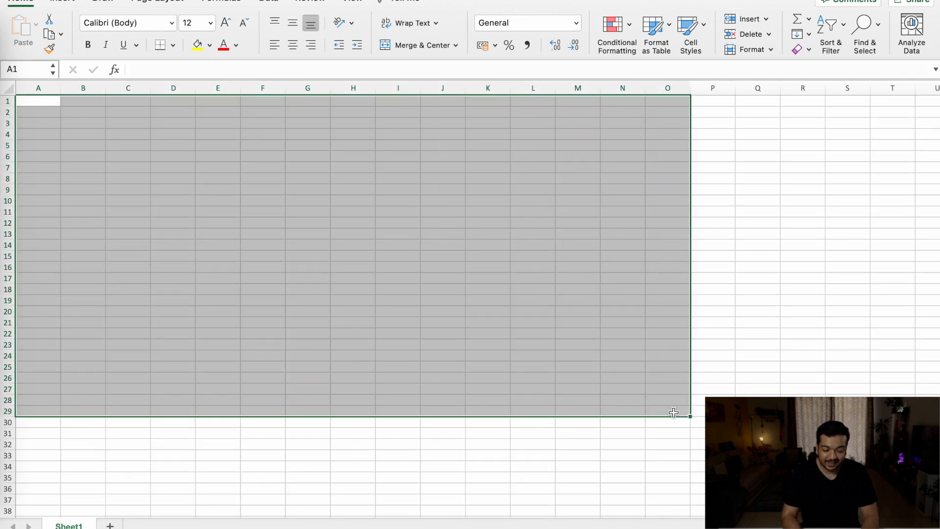
pyautogui.click(667, 411)
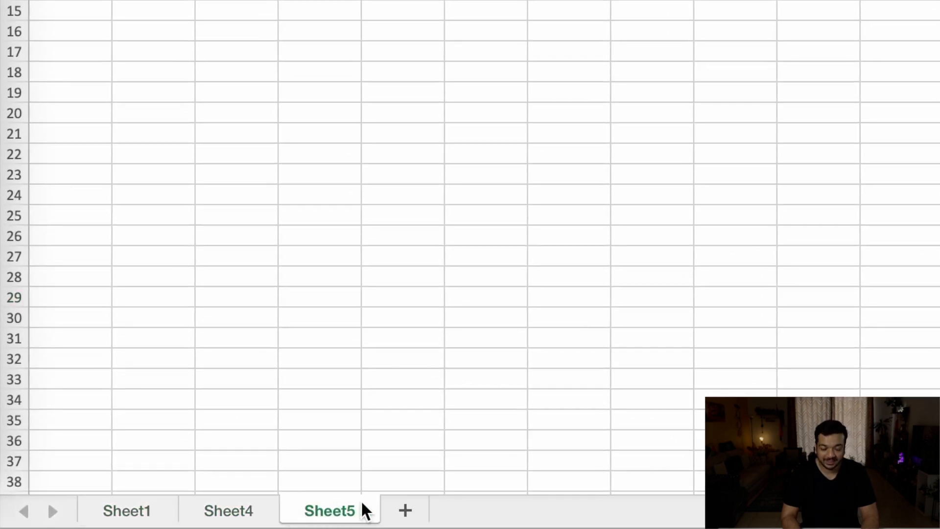
# - Delete Sheet1 and Sheet4, and rename Sheet5 to 'Sample'
pyautogui.rightClick(329, 510)
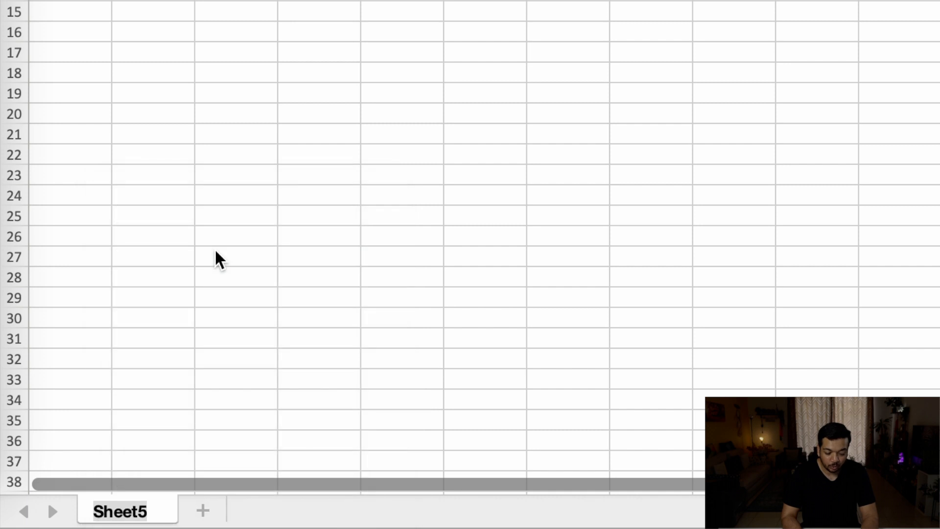
pyautogui.write('Sample')
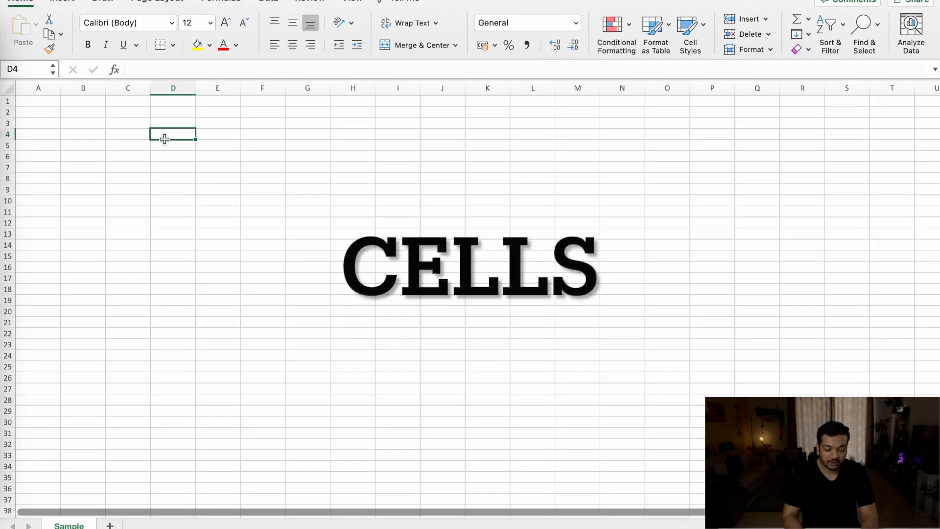
# - Select cells E11 and K12, then jump to O11 through the Name Box
pyautogui.click(173, 190)
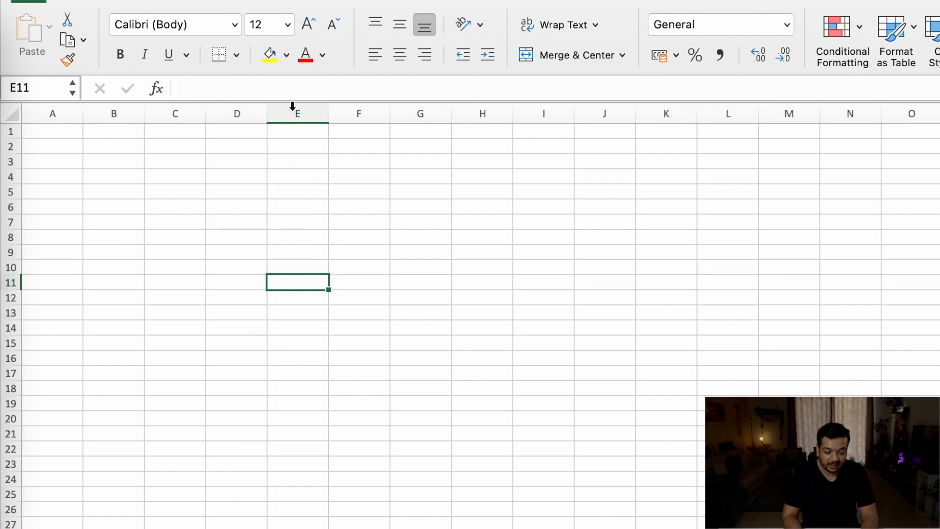
pyautogui.moveTo(31, 339)
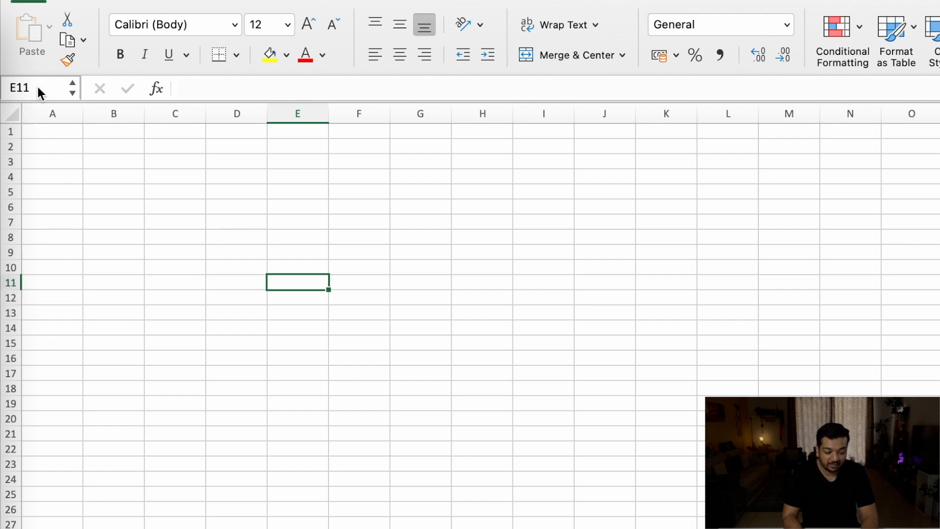
pyautogui.click(30, 88)
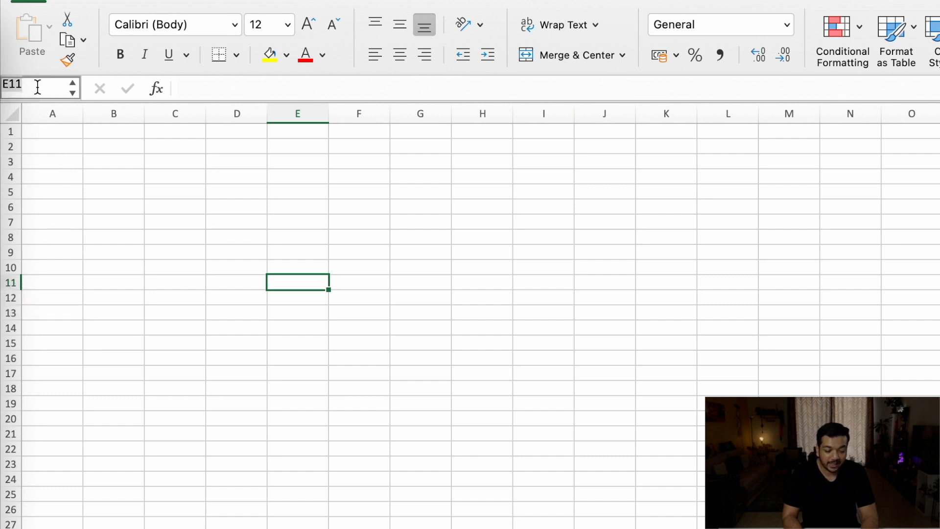
pyautogui.moveTo(600, 382)
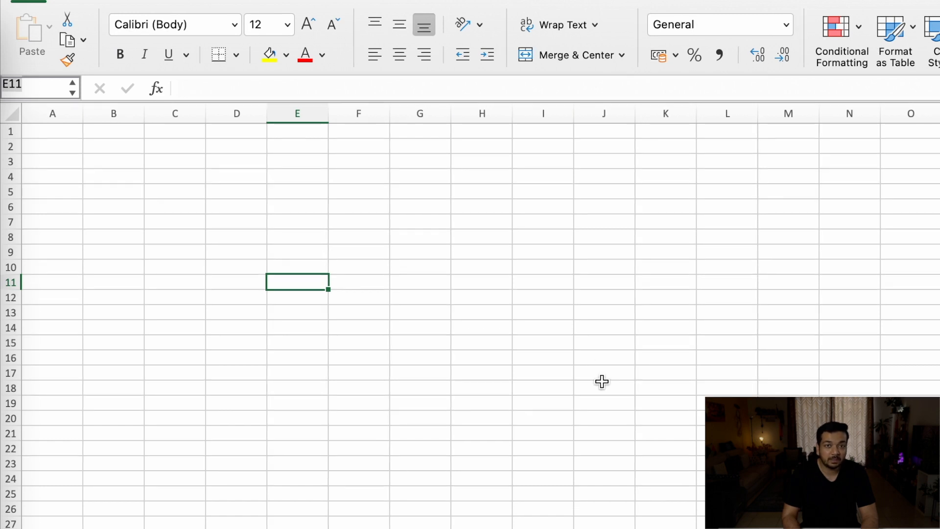
pyautogui.click(664, 298)
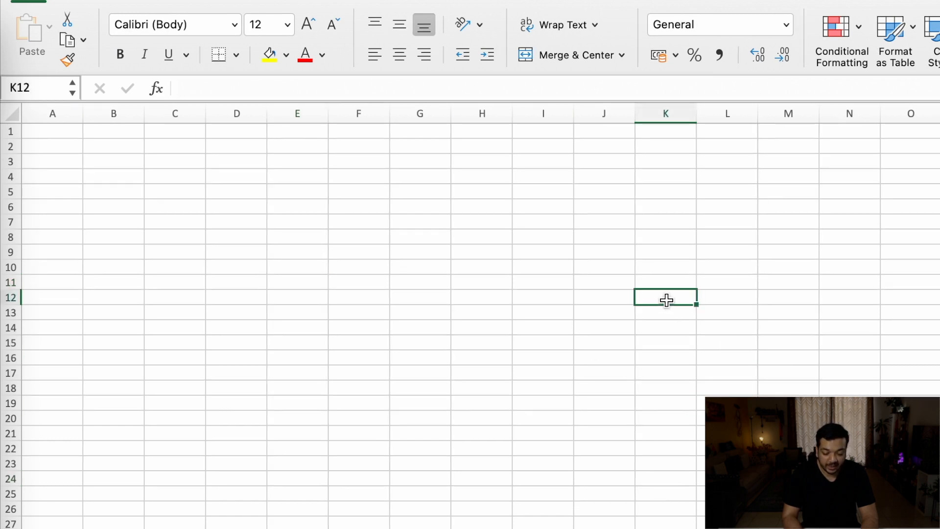
pyautogui.click(36, 88)
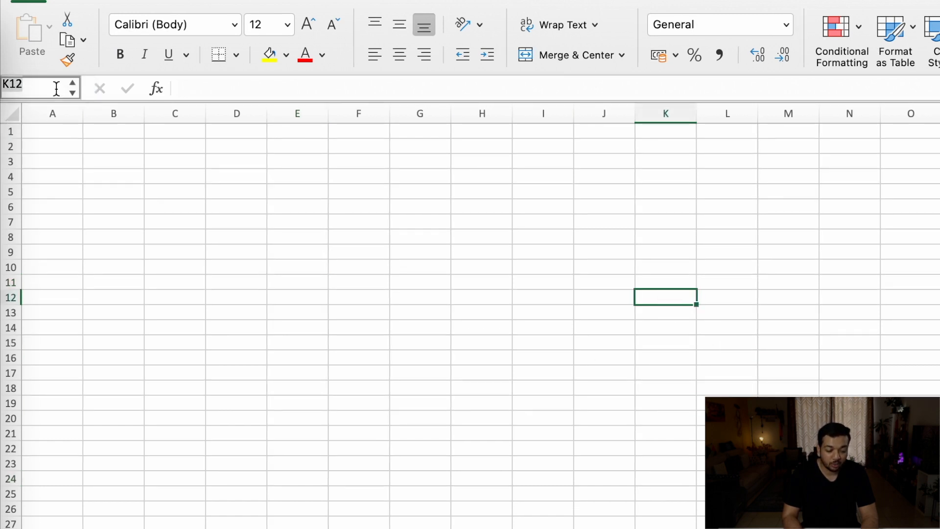
pyautogui.write('o')
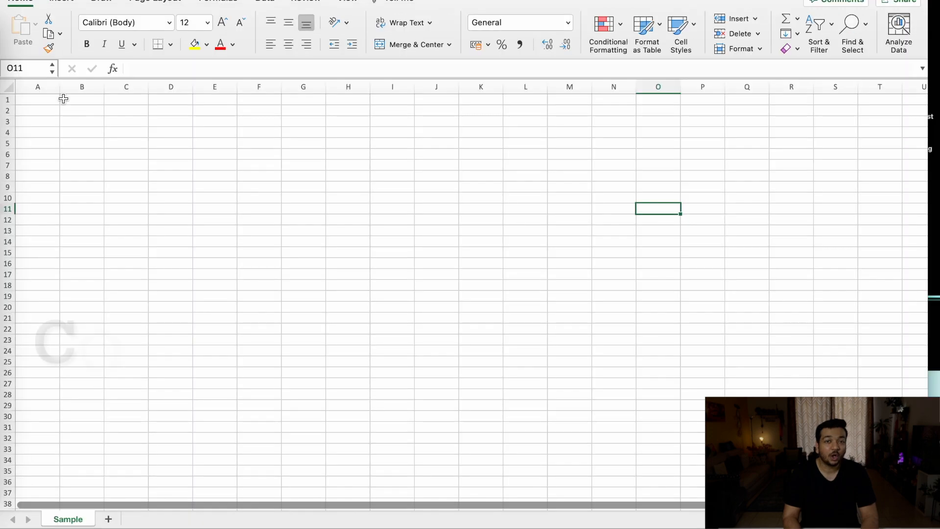
# - Enter 'Like this video and subscribe to the channel' into cell D7
pyautogui.click(126, 87)
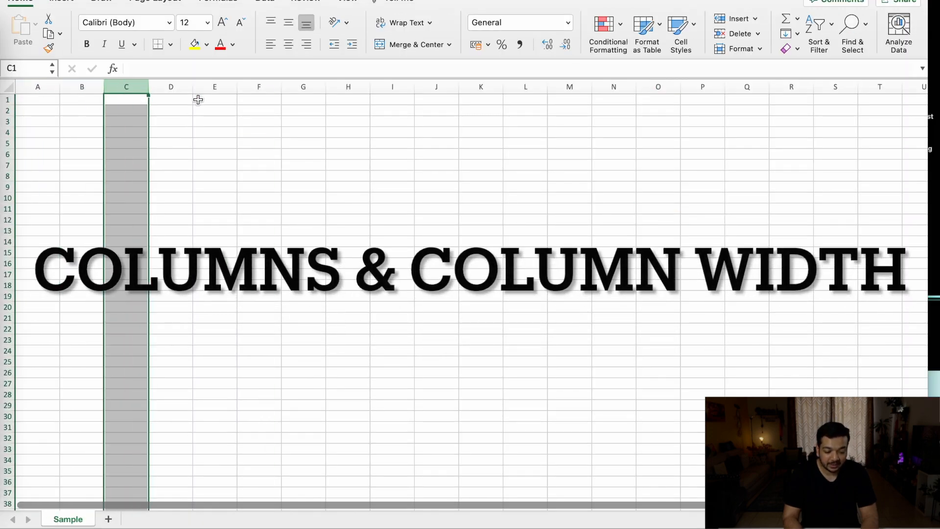
pyautogui.click(170, 86)
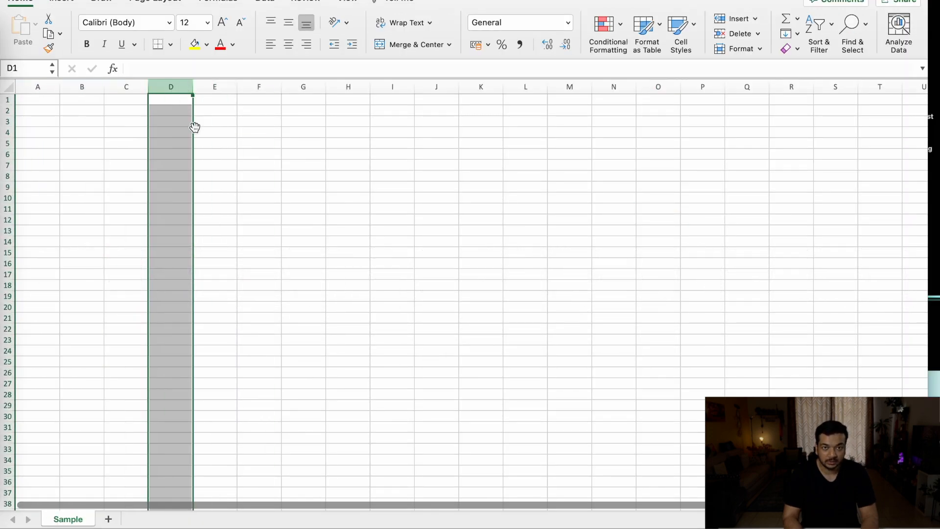
pyautogui.click(170, 165)
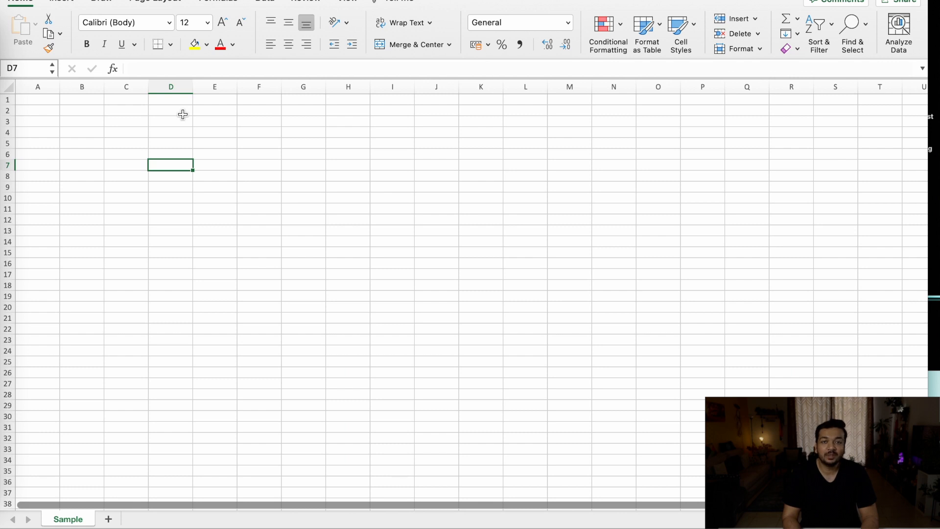
pyautogui.write('L')
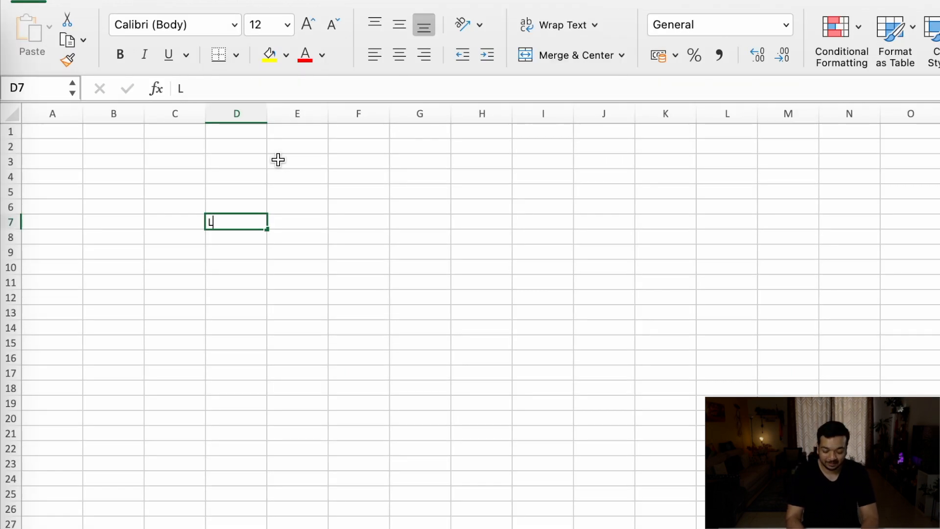
pyautogui.write('Like and subscribe to the channe')
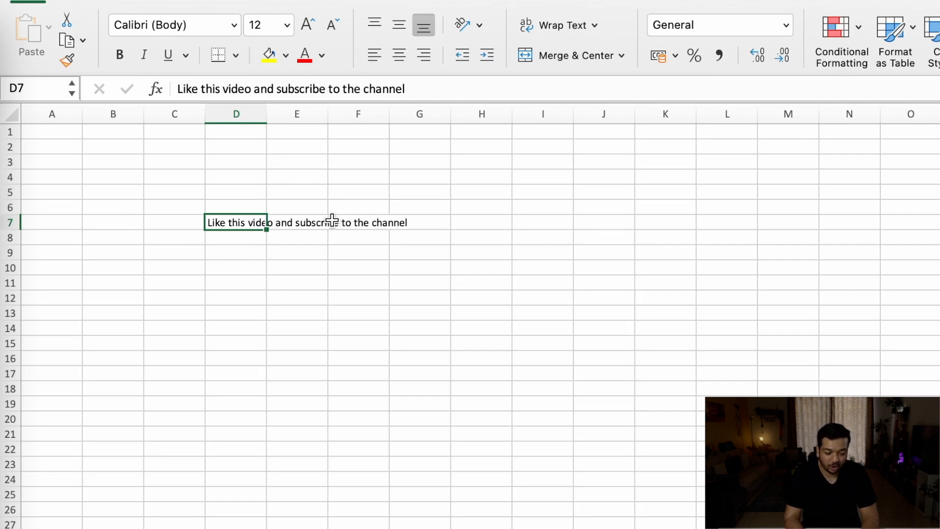
pyautogui.moveTo(322, 197)
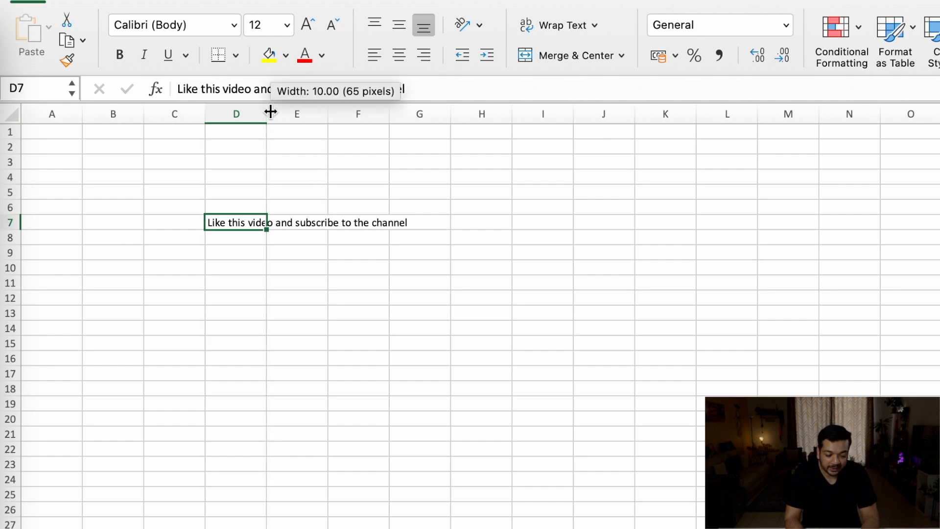
# - Widen column D to about 40.5 so the D7 sentence fits inside
pyautogui.moveTo(269, 112); pyautogui.dragTo(450, 114)
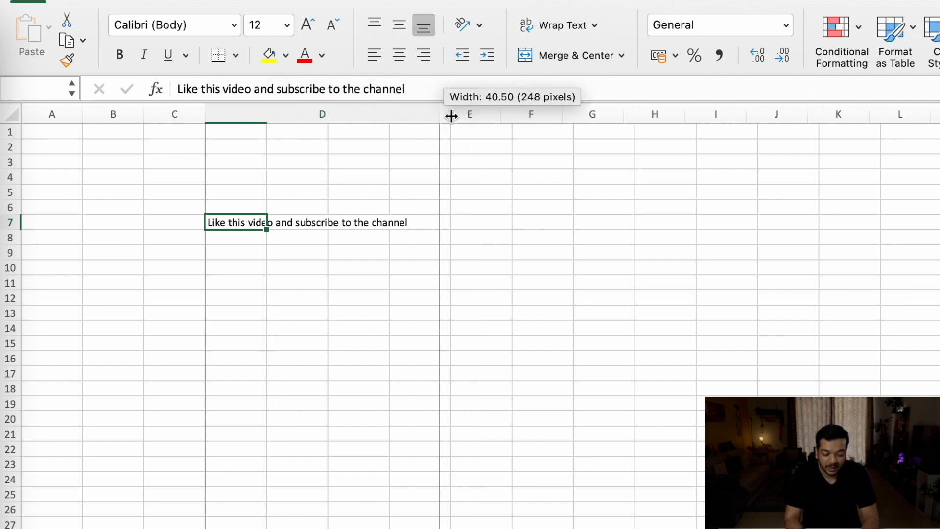
pyautogui.moveTo(451, 115); pyautogui.dragTo(437, 87)
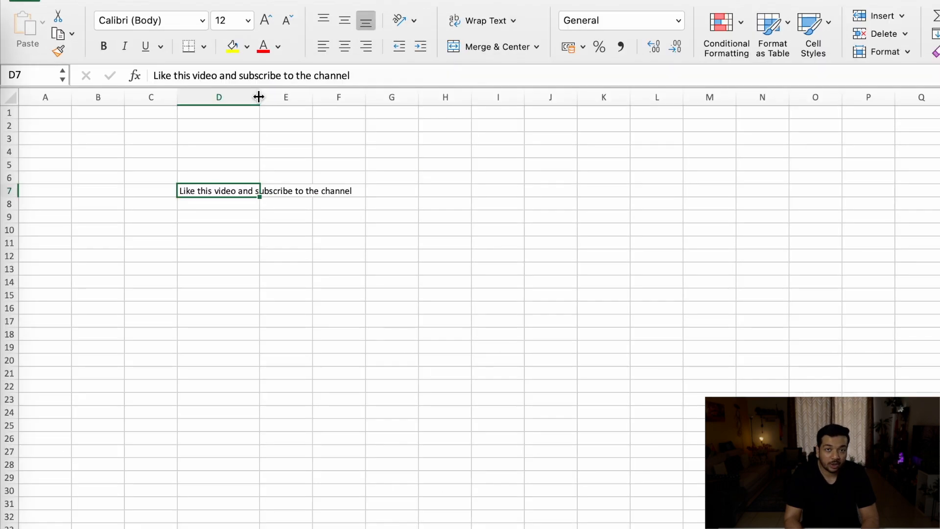
pyautogui.moveTo(259, 96); pyautogui.dragTo(360, 97)
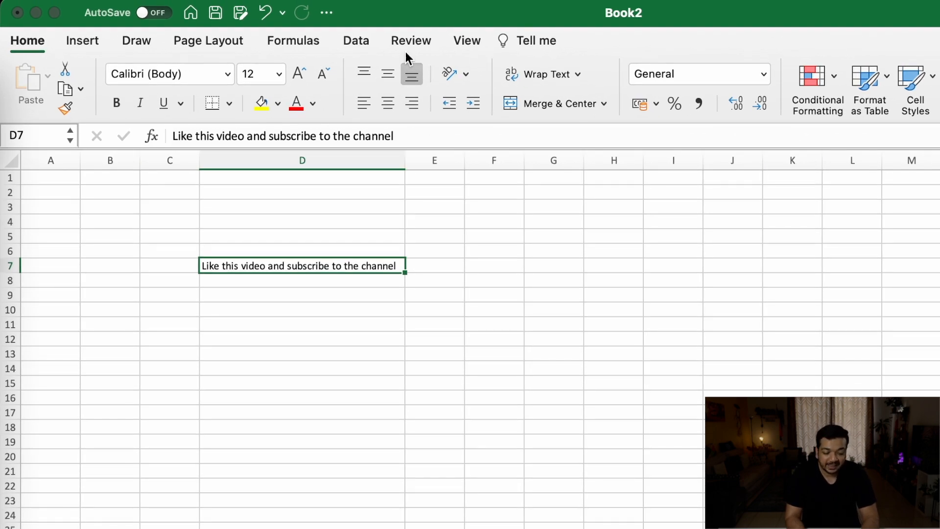
pyautogui.moveTo(426, 136)
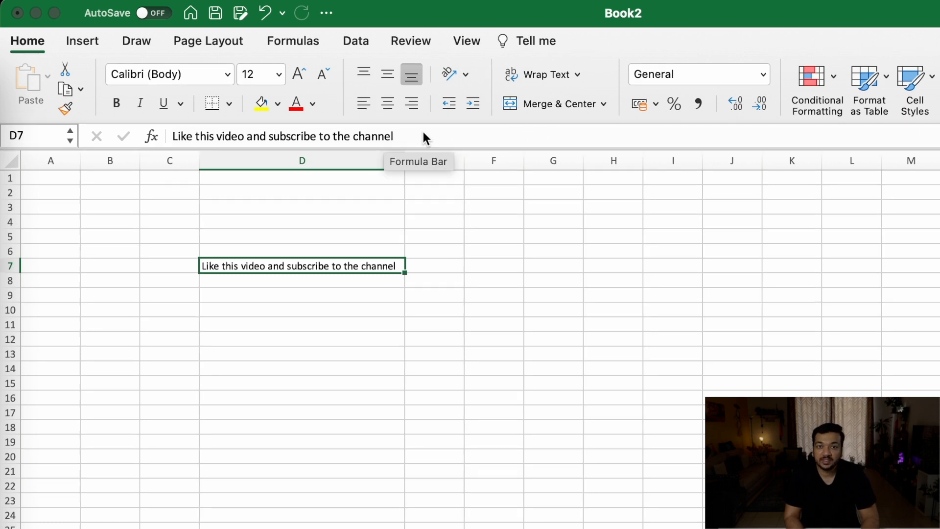
pyautogui.moveTo(357, 122)
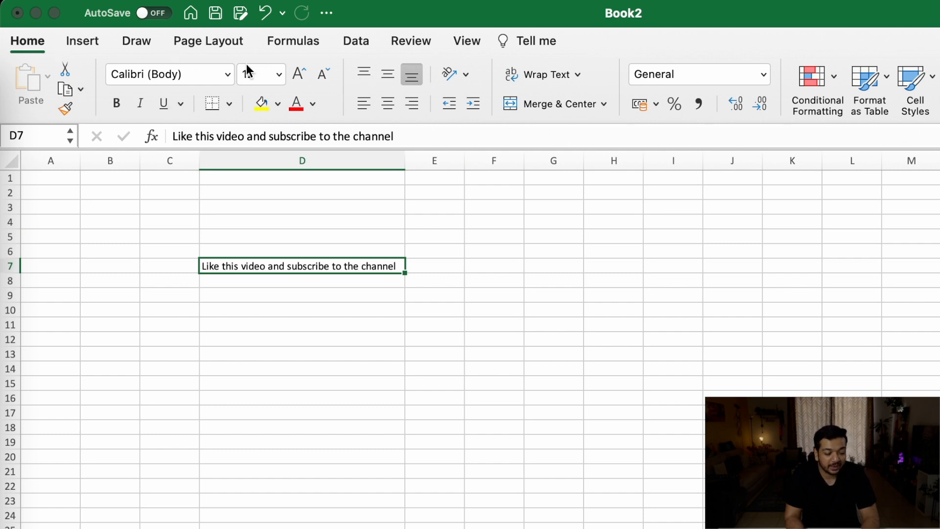
# - Look through the Insert, Draw, Page Layout, Formulas and Data tabs, then return to Home
pyautogui.click(82, 41)
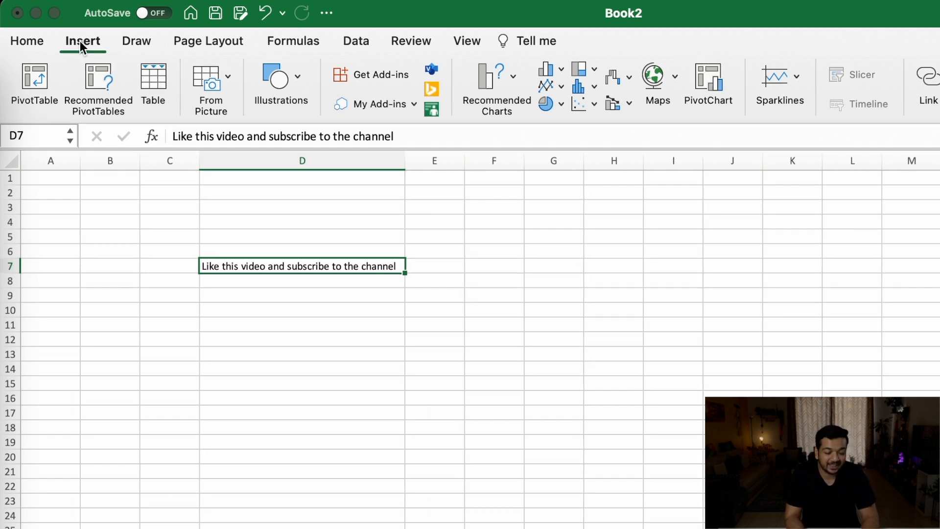
pyautogui.click(136, 41)
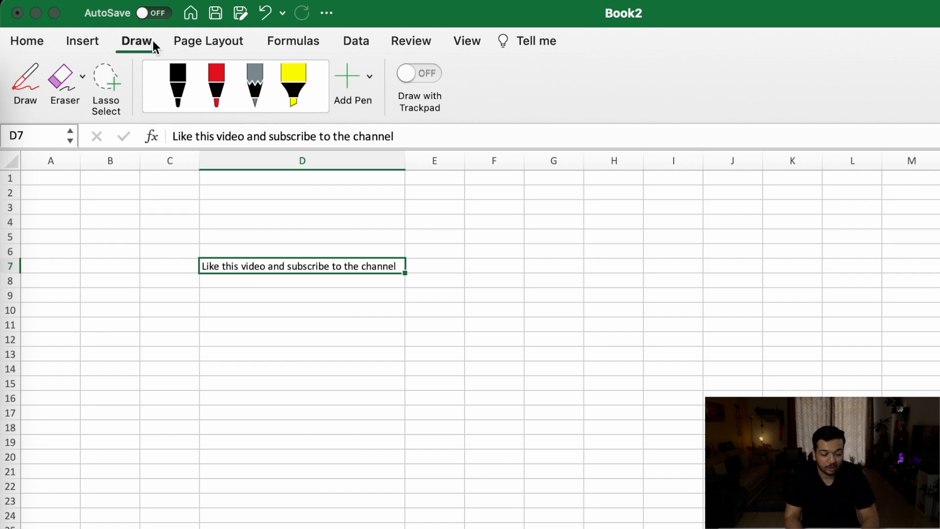
pyautogui.click(208, 41)
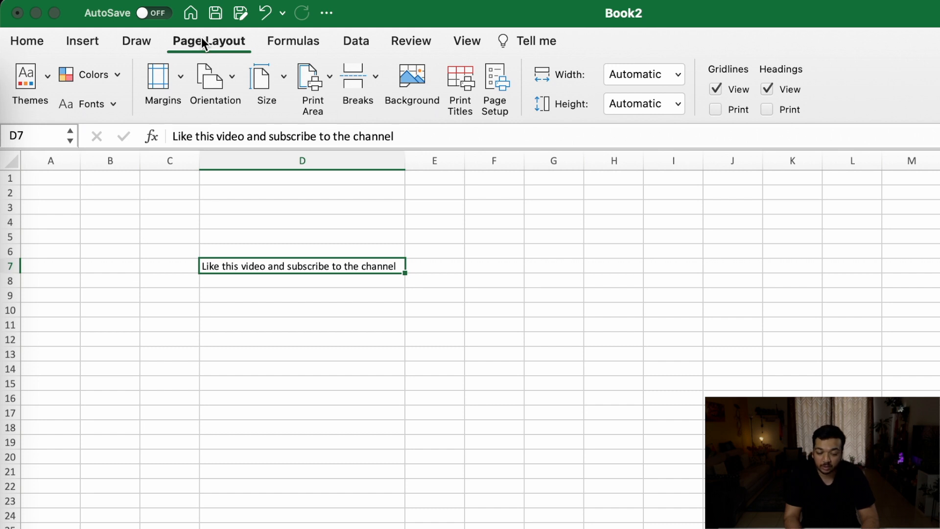
pyautogui.click(293, 41)
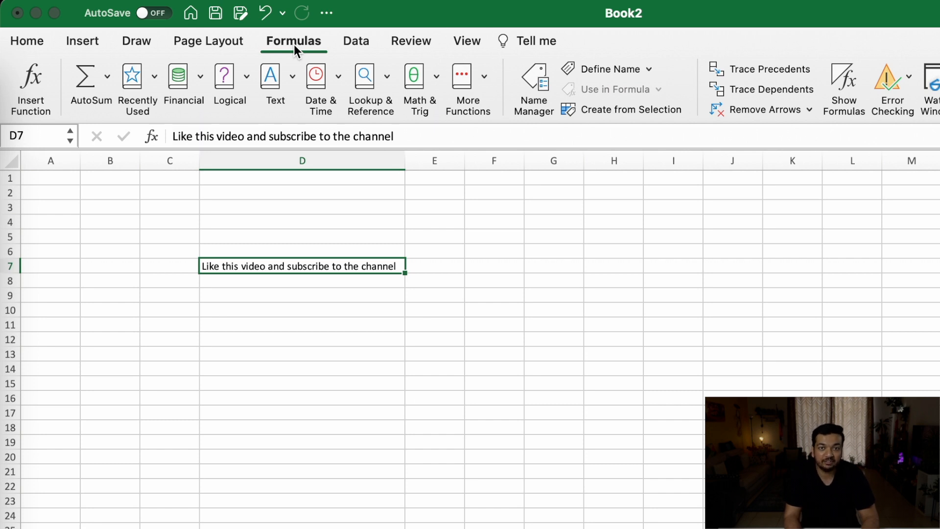
pyautogui.click(355, 41)
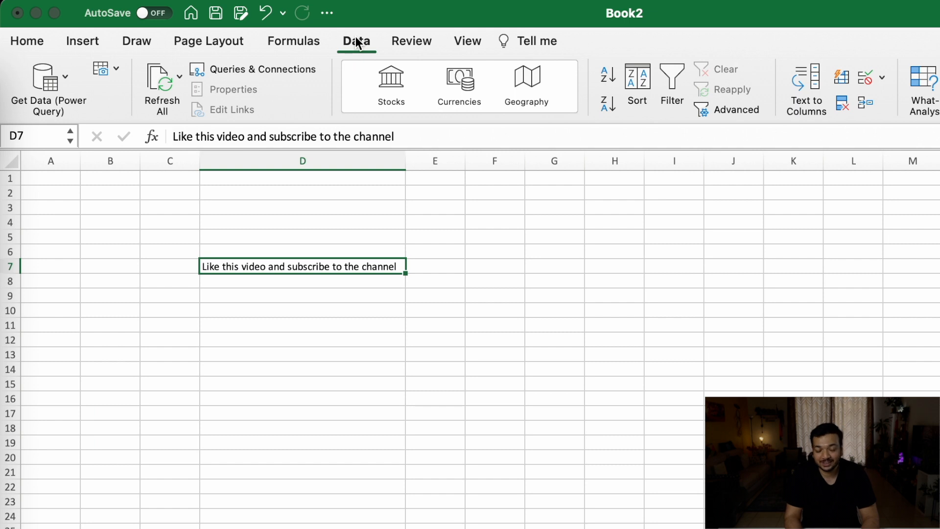
pyautogui.click(27, 40)
pyautogui.write('Please ')
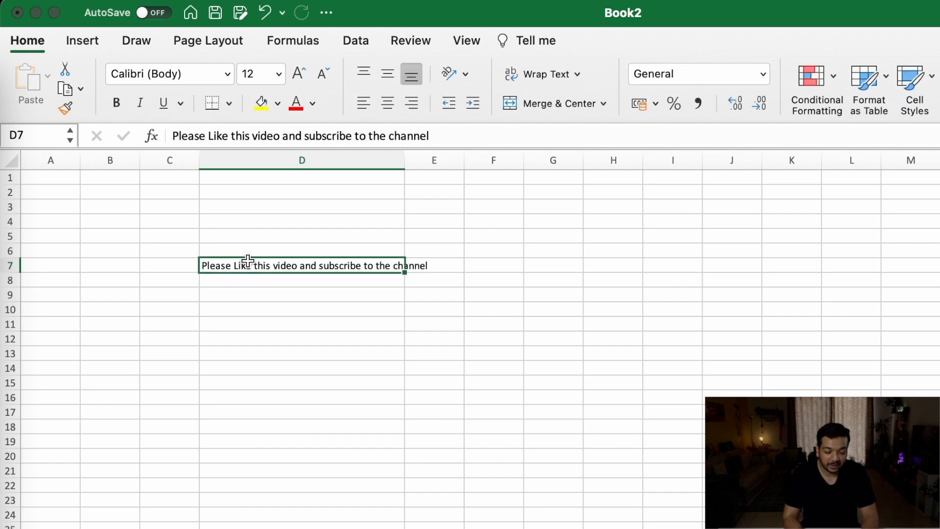
pyautogui.moveTo(366, 239)
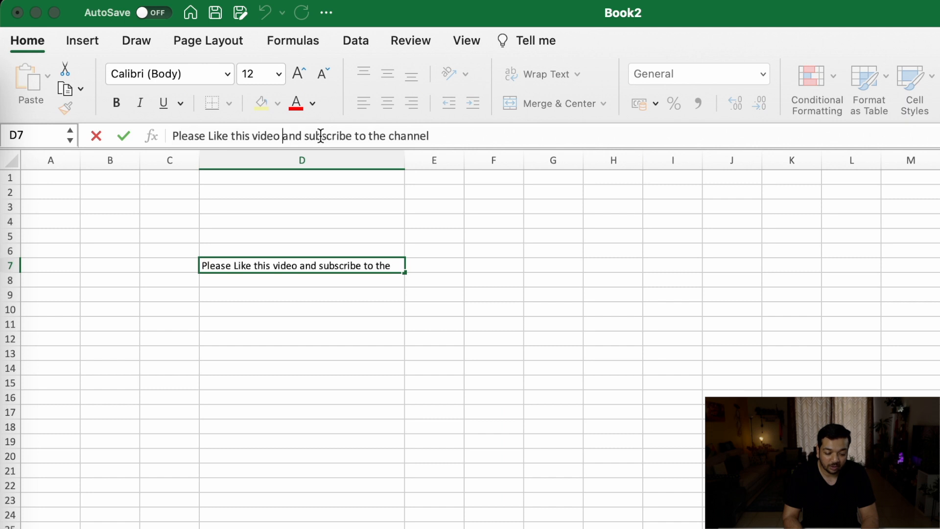
# - Change D7 to 'Please Like this video & subscribe to the channel'
pyautogui.doubleClick(292, 135)
pyautogui.write('&')
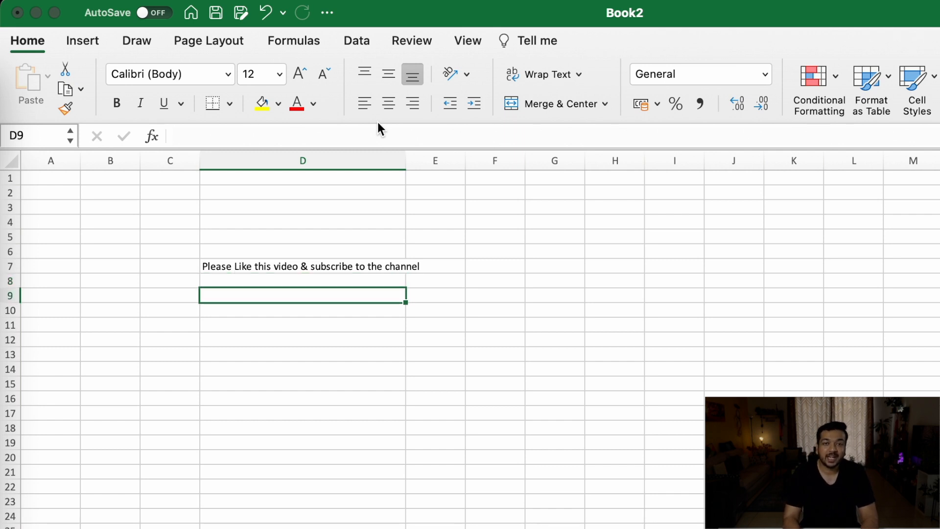
# - Set D9 to =D7, clear D7, and enter 2 in D6, 3 in E6 and =D6+E6 in F6
pyautogui.write('=')
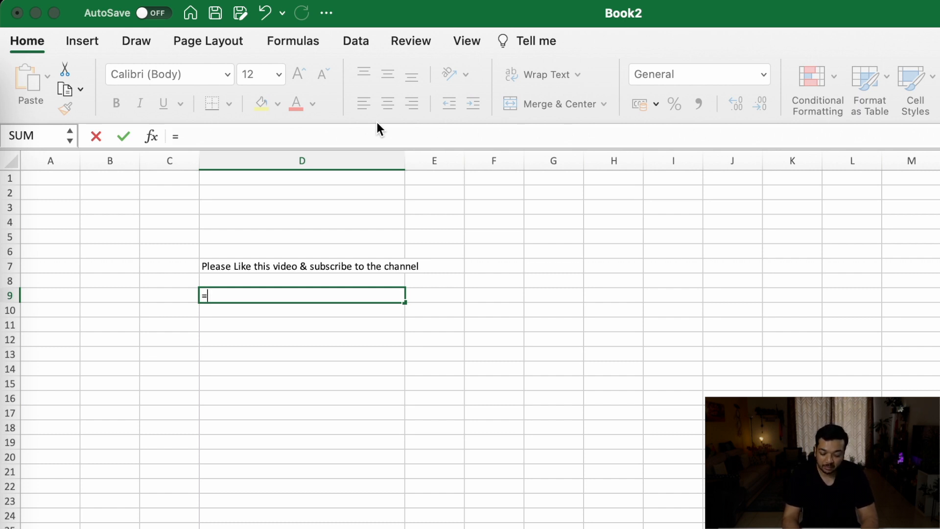
pyautogui.click(302, 267)
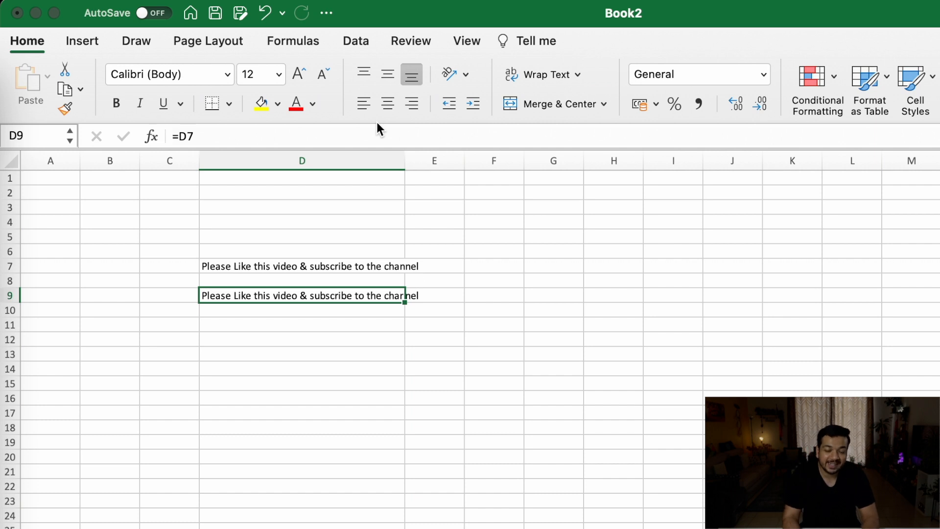
pyautogui.doubleClick(302, 265)
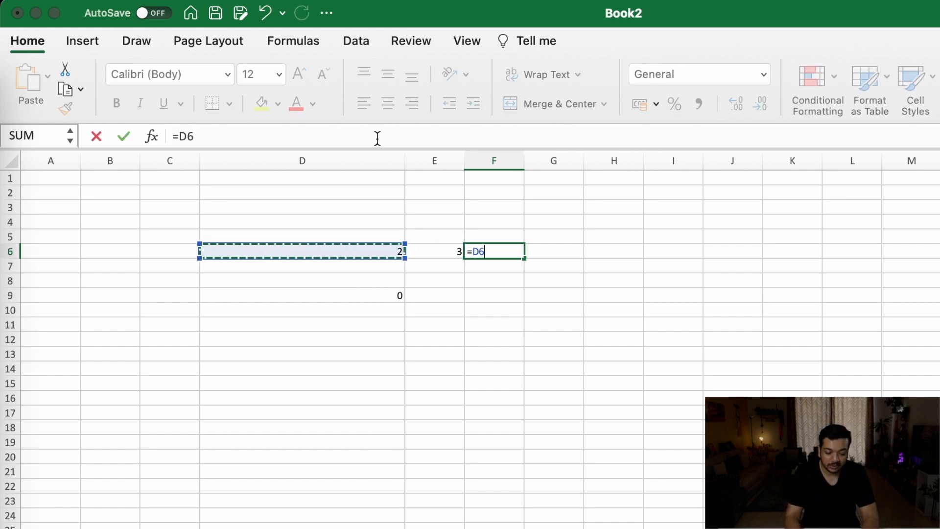
pyautogui.write('+')
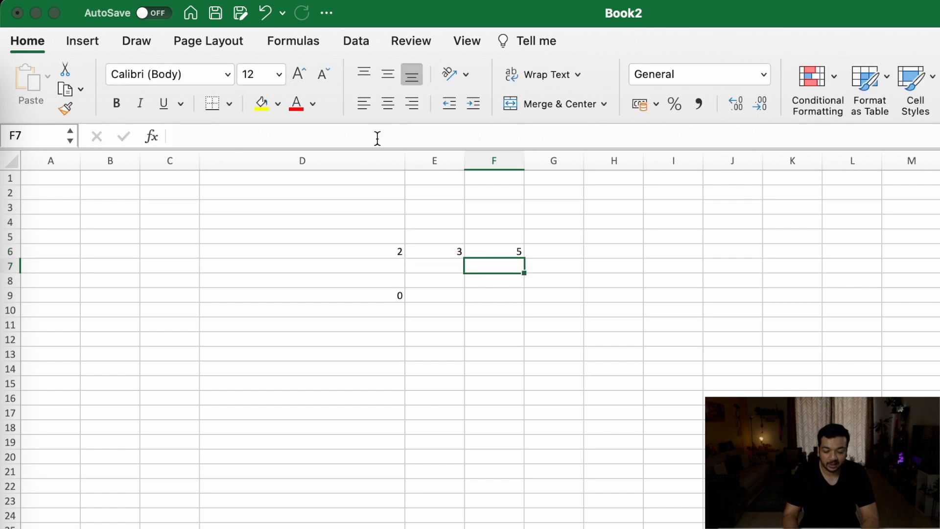
# - Set the 2 in D6 to Calibri Light at size 24, and restyle E6's 3
pyautogui.click(494, 250)
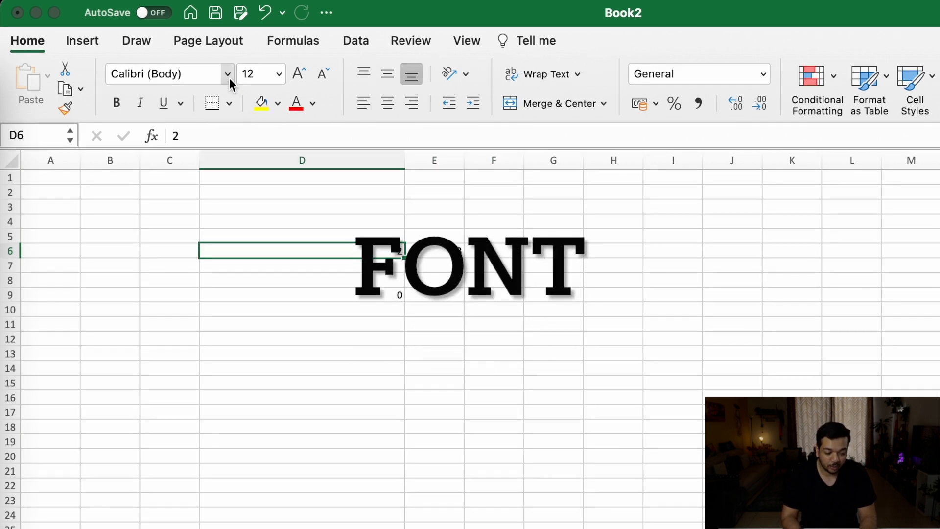
pyautogui.click(227, 74)
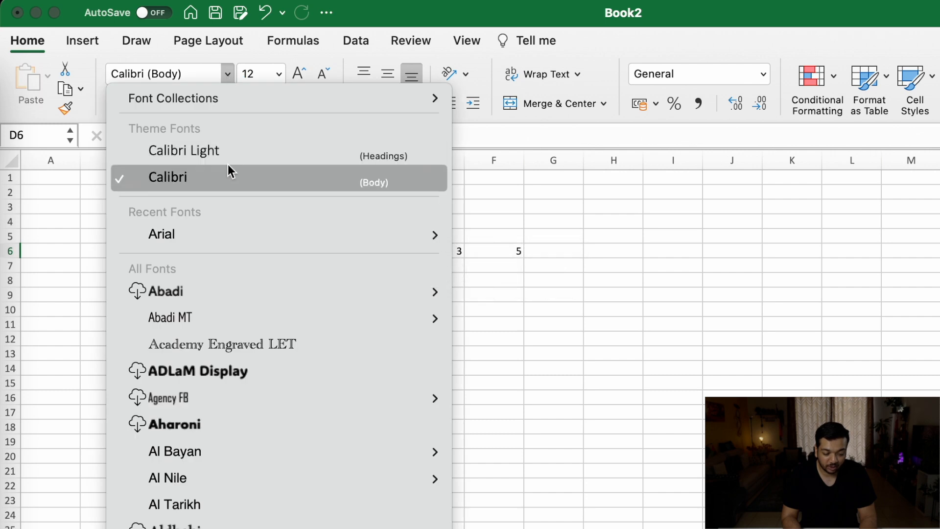
pyautogui.click(184, 150)
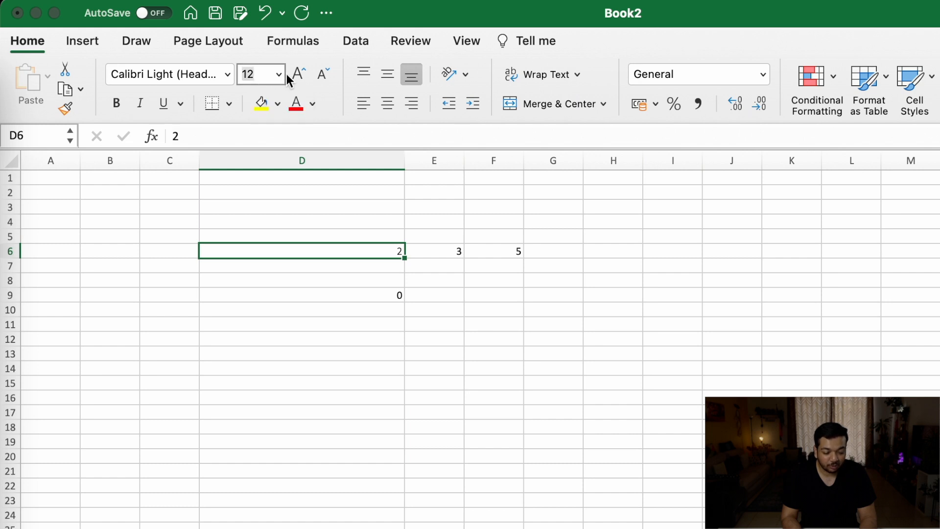
pyautogui.click(296, 74)
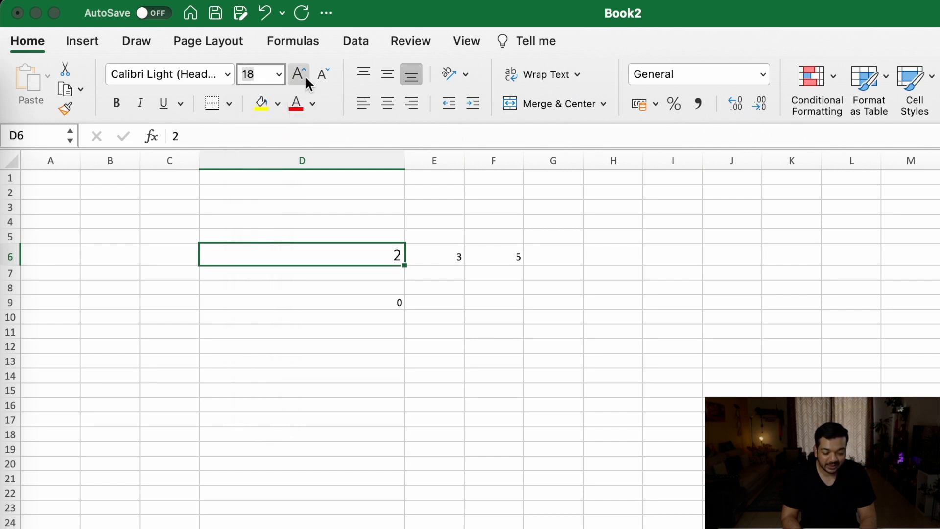
pyautogui.click(321, 74)
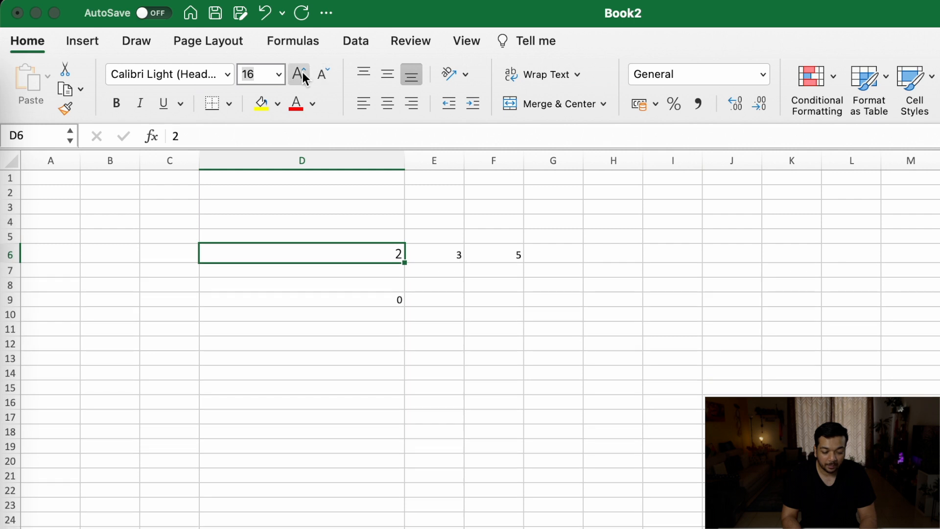
pyautogui.click(298, 74)
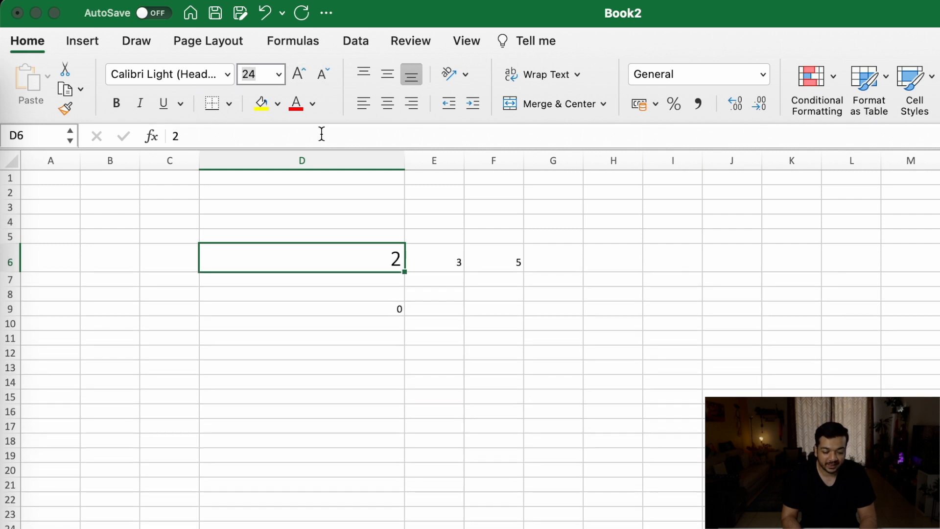
pyautogui.click(434, 262)
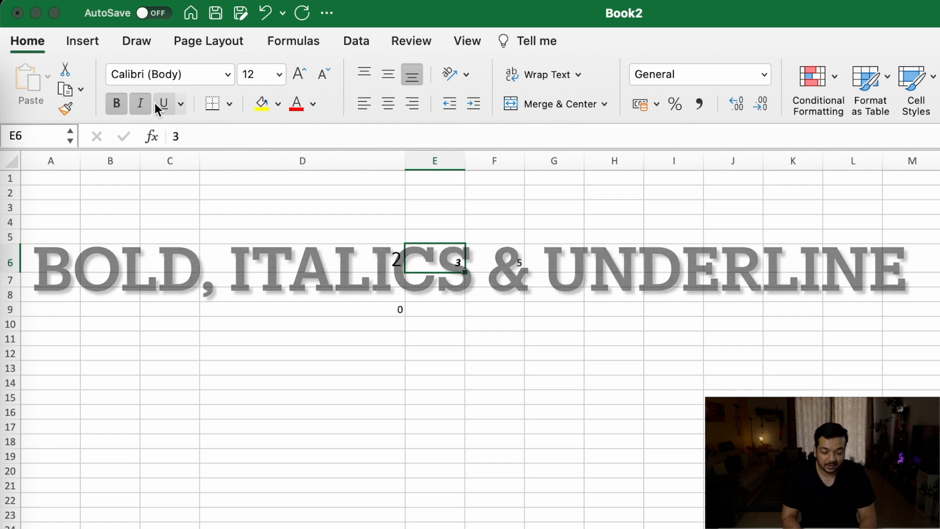
pyautogui.click(163, 104)
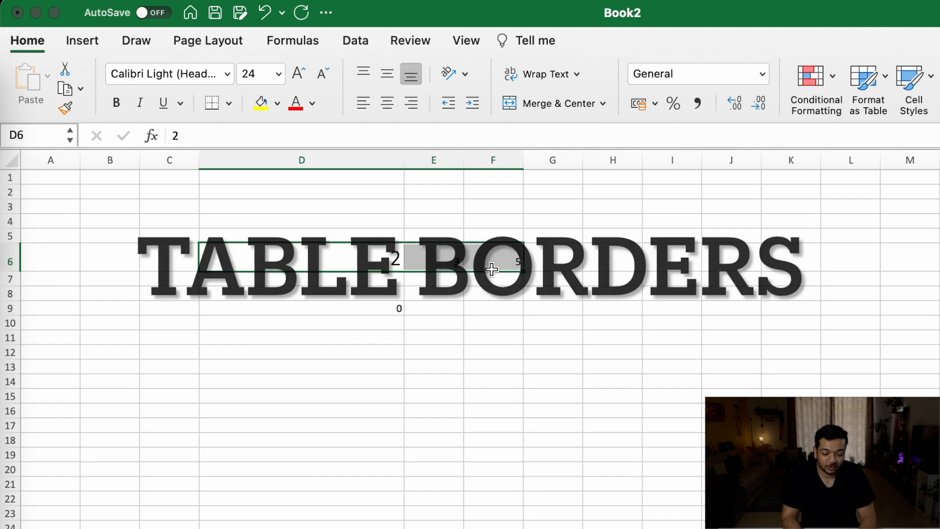
# - Add borders, fill D13:G18 with yellow, and recolour the row 6 numbers' text
pyautogui.click(234, 104)
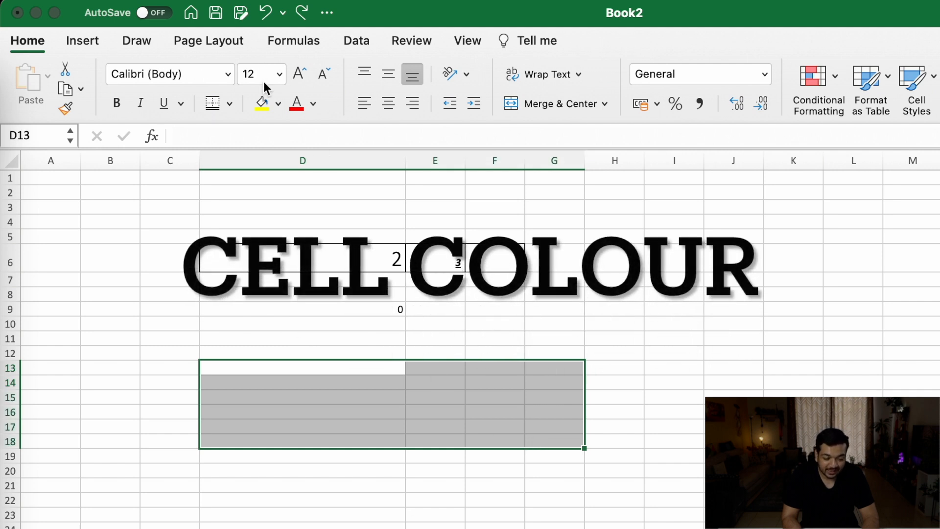
pyautogui.click(259, 102)
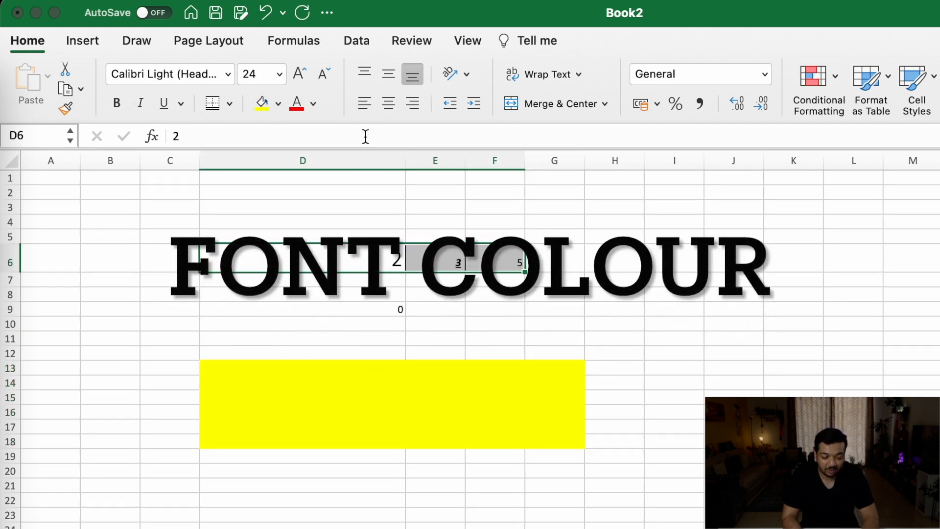
pyautogui.click(312, 104)
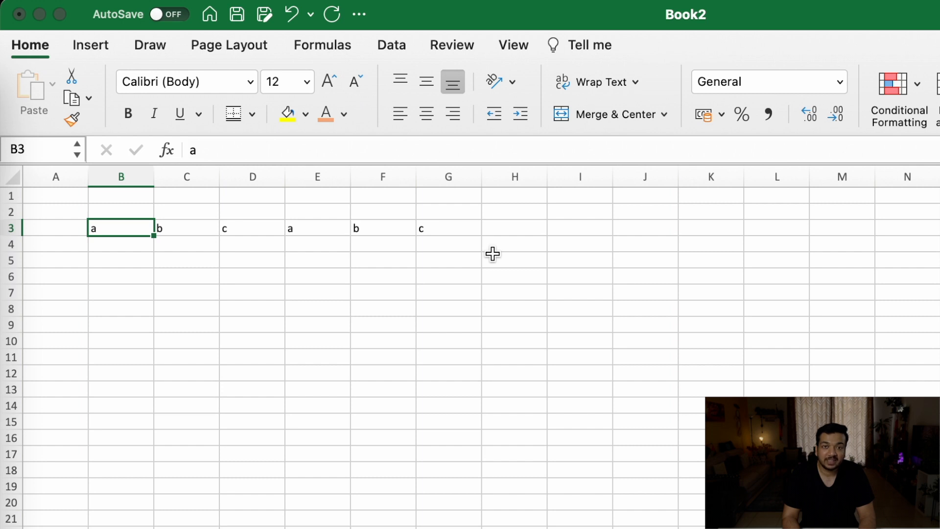
# - Enter 123 in B2 and 345 in E2, then apply All Borders to B2:G16
pyautogui.moveTo(119, 227); pyautogui.dragTo(251, 227)
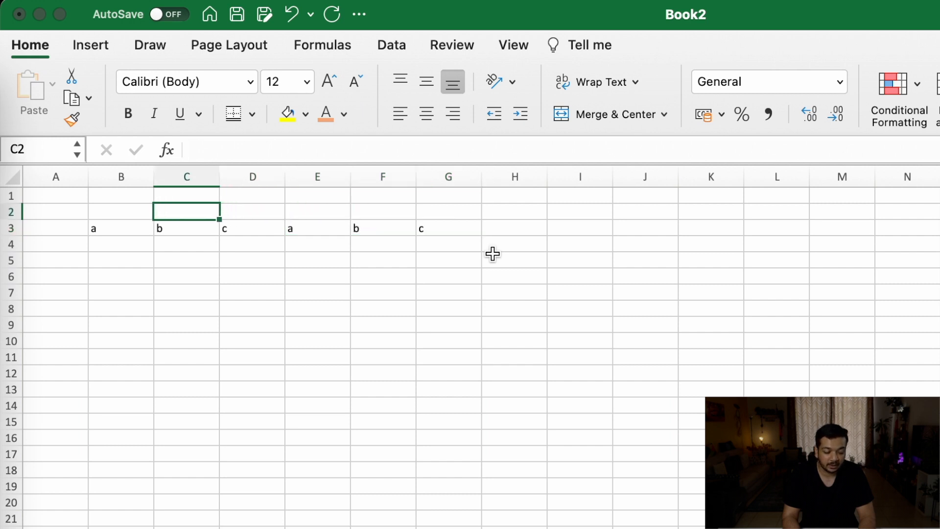
pyautogui.write('123')
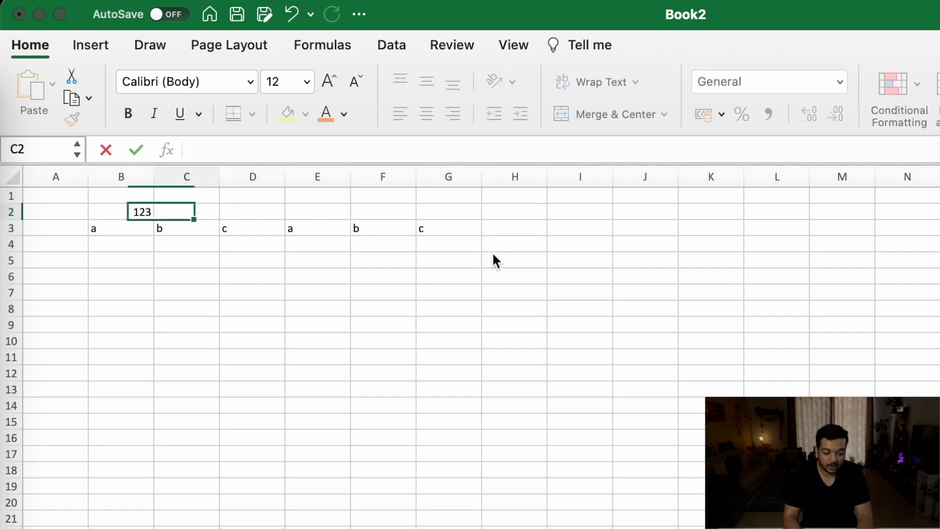
pyautogui.write('345')
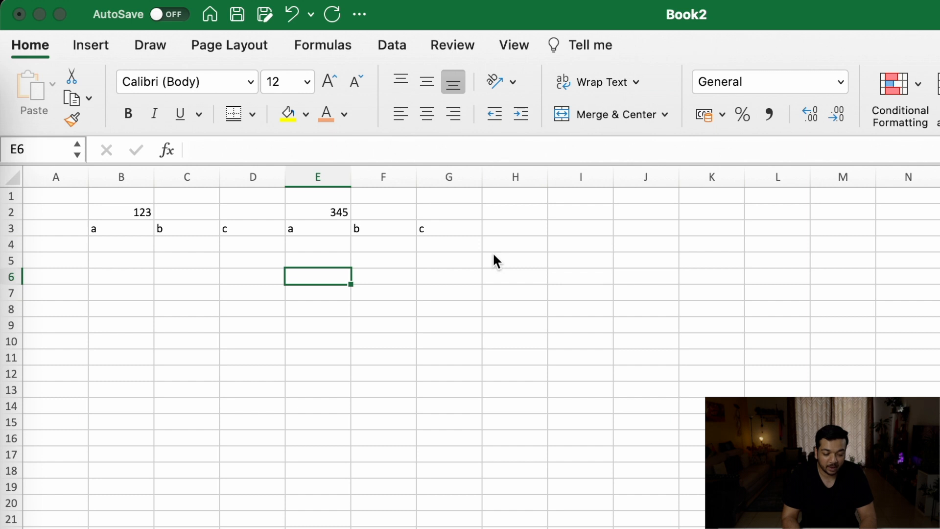
pyautogui.click(252, 114)
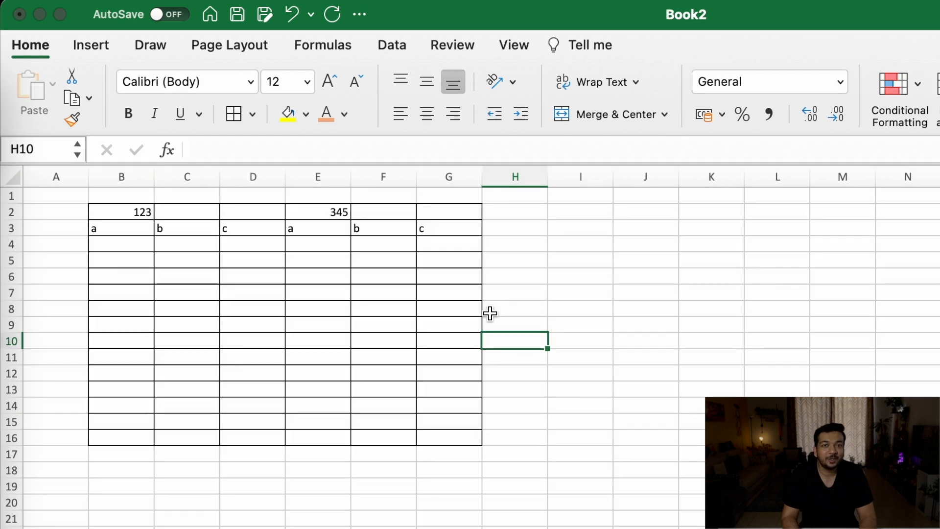
pyautogui.moveTo(318, 212); pyautogui.dragTo(383, 212)
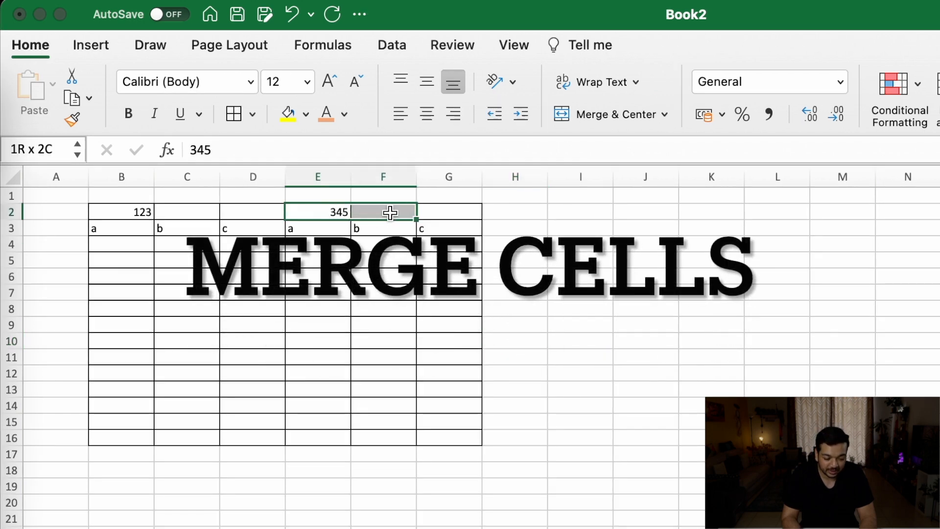
# - Merge & Center E2:G2 holding 345 and B2:D2 holding 123
pyautogui.click(603, 114)
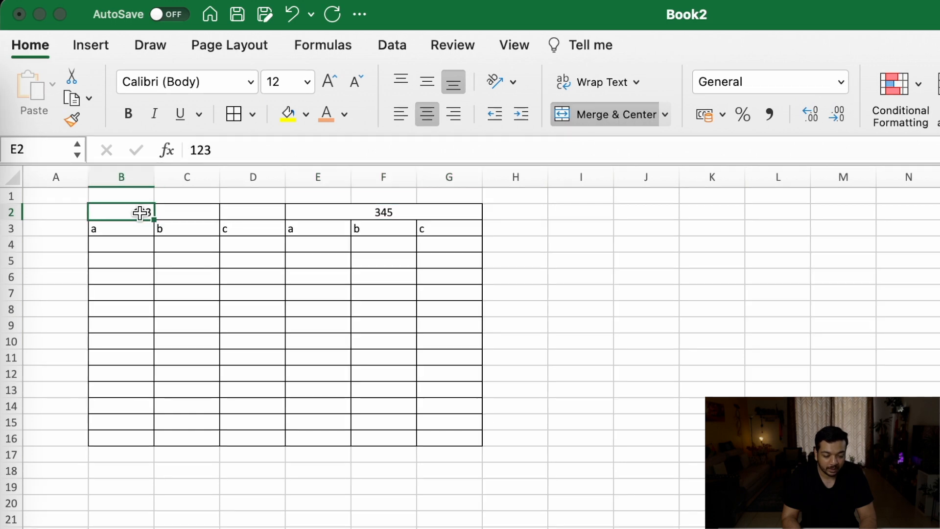
pyautogui.click(607, 114)
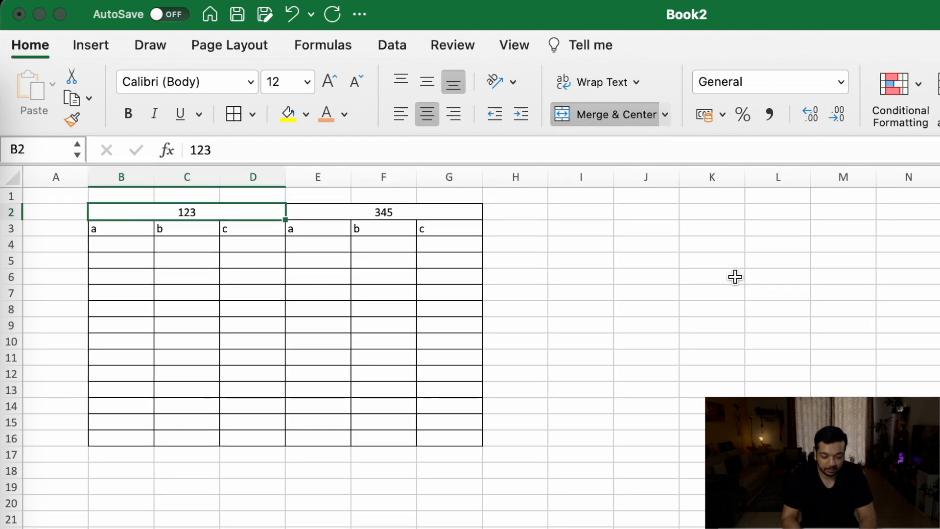
pyautogui.click(710, 276)
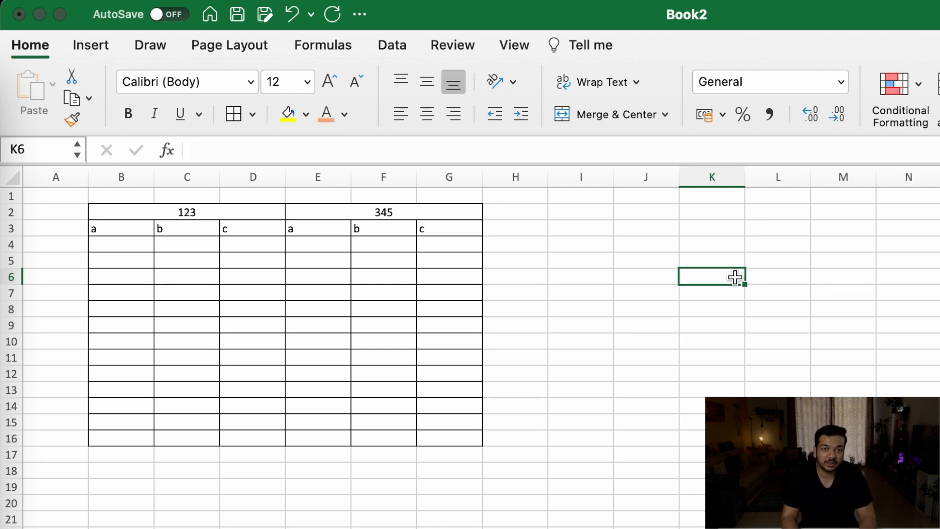
pyautogui.click(186, 211)
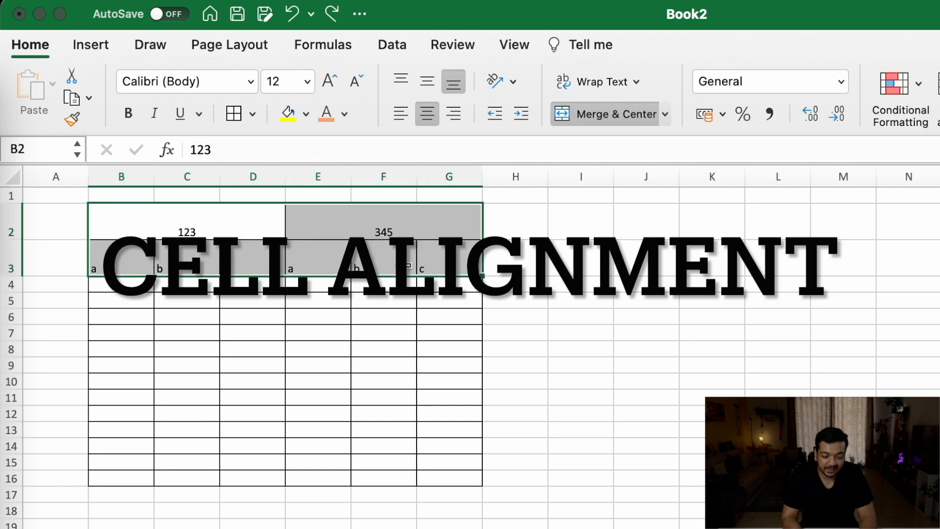
# - Centre the header labels, adjust column G's width, and wrap E2's subscribe message onto two lines
pyautogui.click(400, 80)
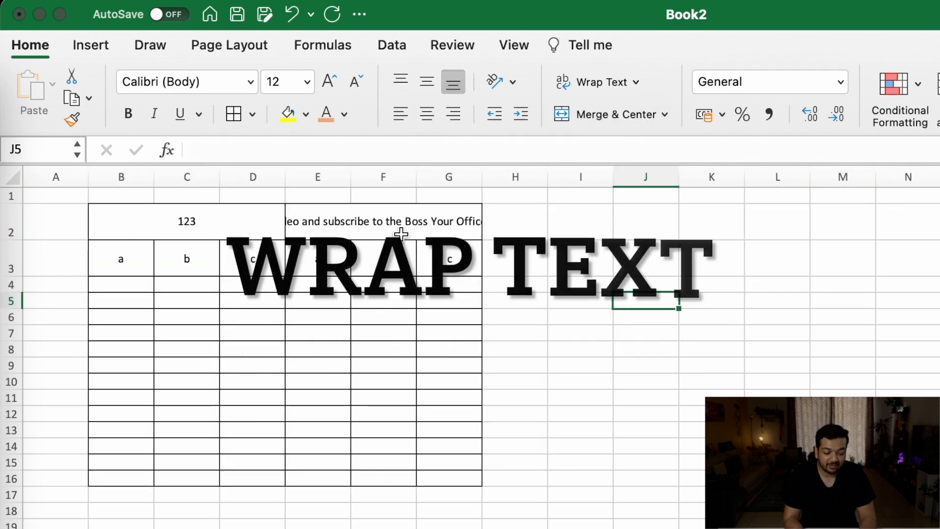
pyautogui.click(383, 221)
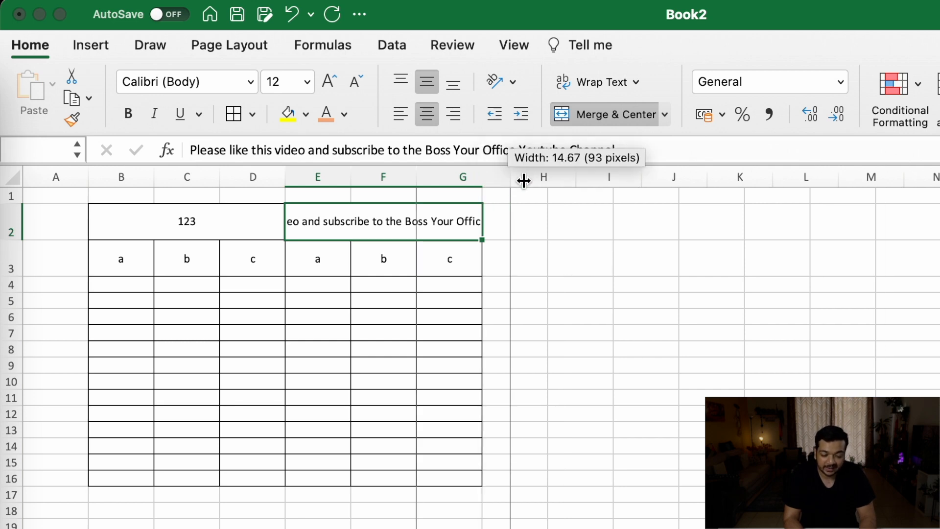
pyautogui.moveTo(522, 180); pyautogui.dragTo(576, 184)
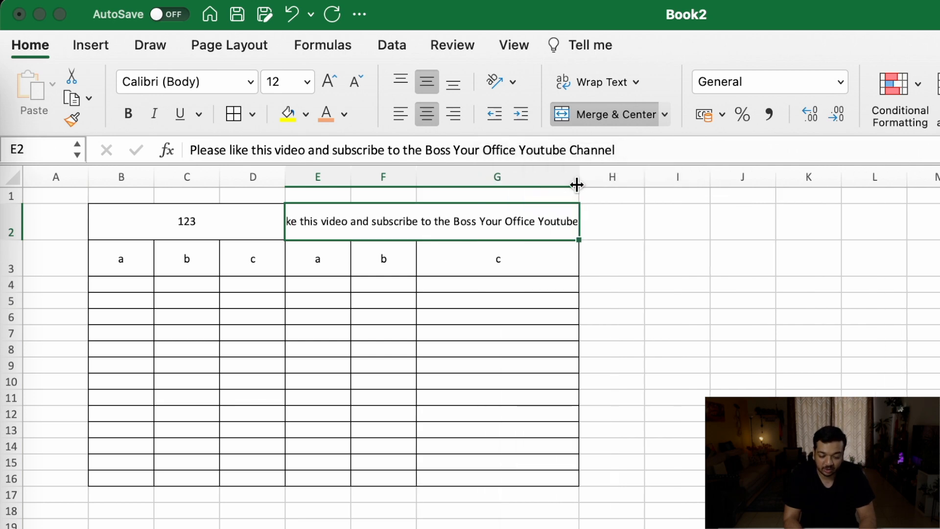
pyautogui.moveTo(577, 185); pyautogui.dragTo(485, 189)
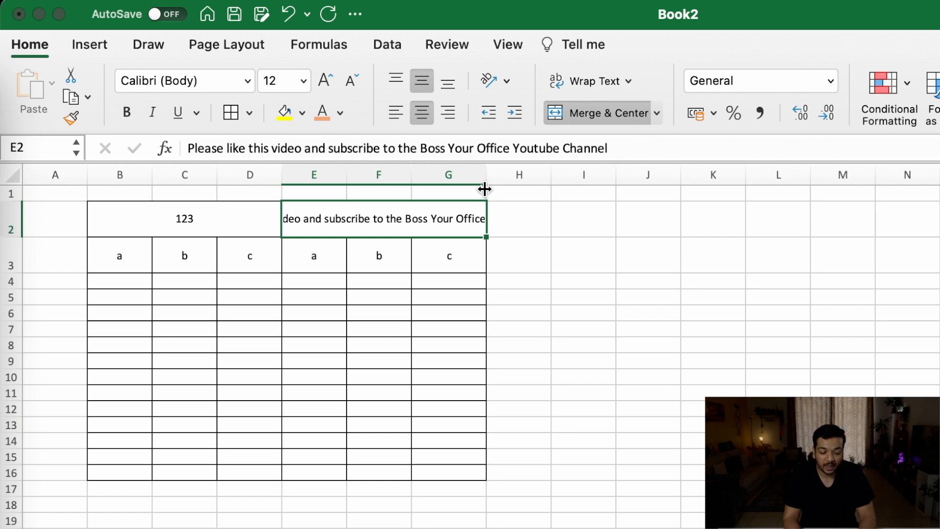
pyautogui.moveTo(544, 133)
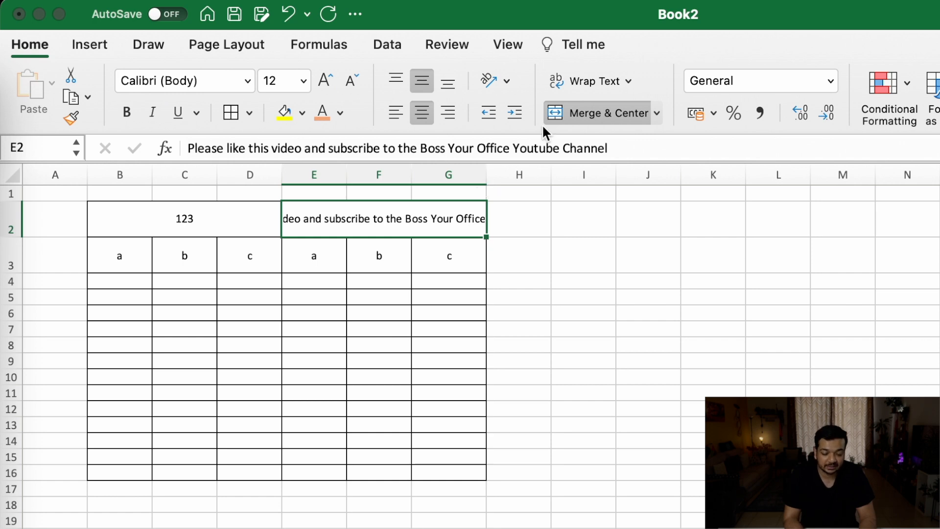
pyautogui.click(587, 81)
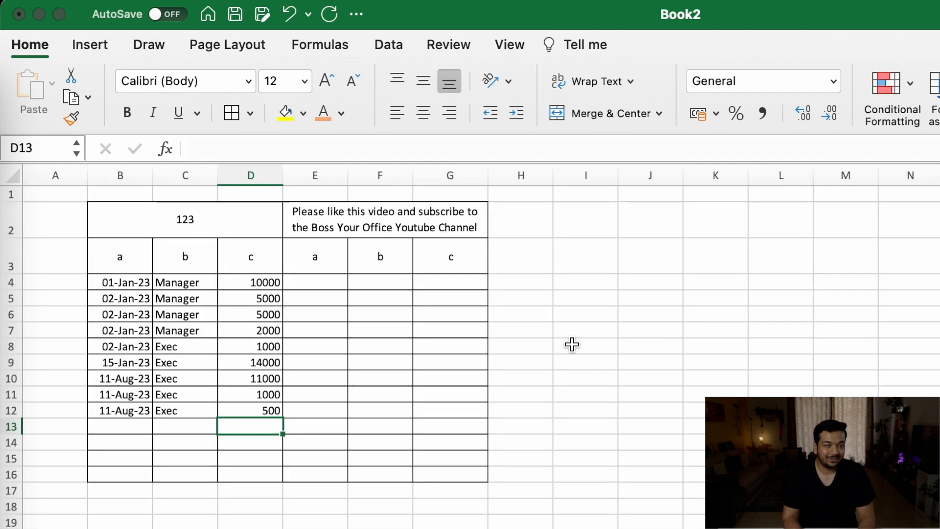
pyautogui.click(185, 361)
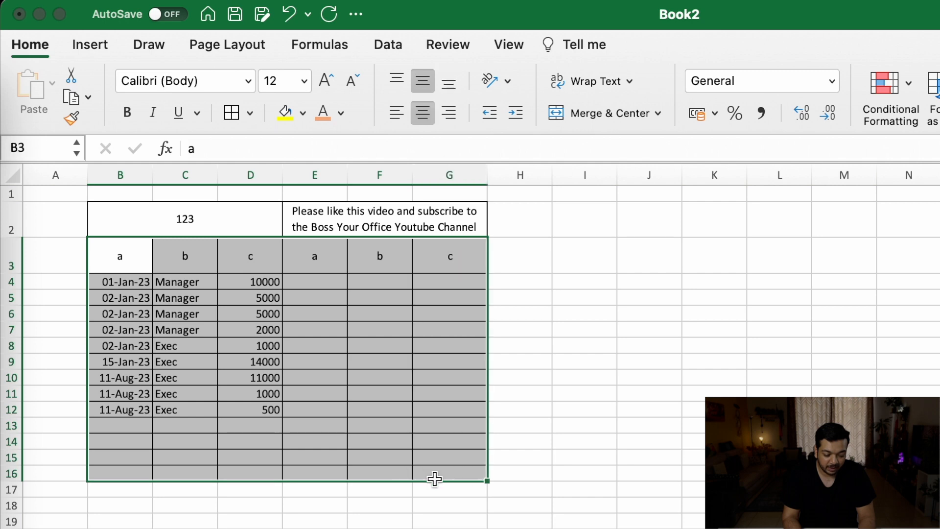
# - Turn on filters for row 3, trying Manager in column b and 2023 dates in column a
pyautogui.click(387, 44)
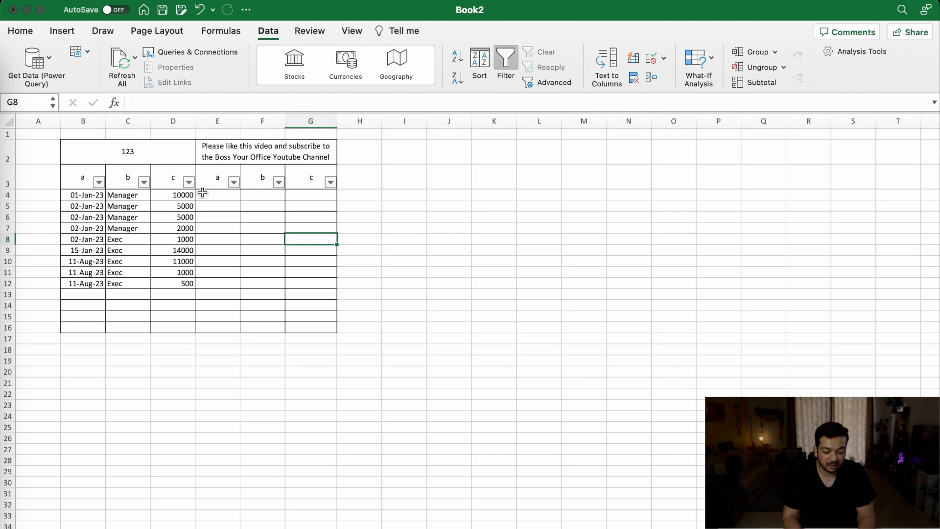
pyautogui.click(144, 182)
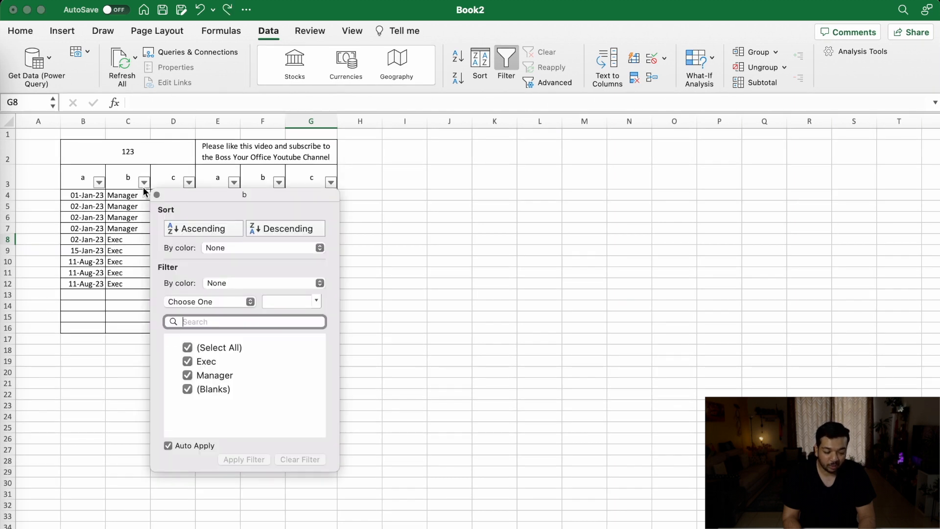
pyautogui.click(188, 347)
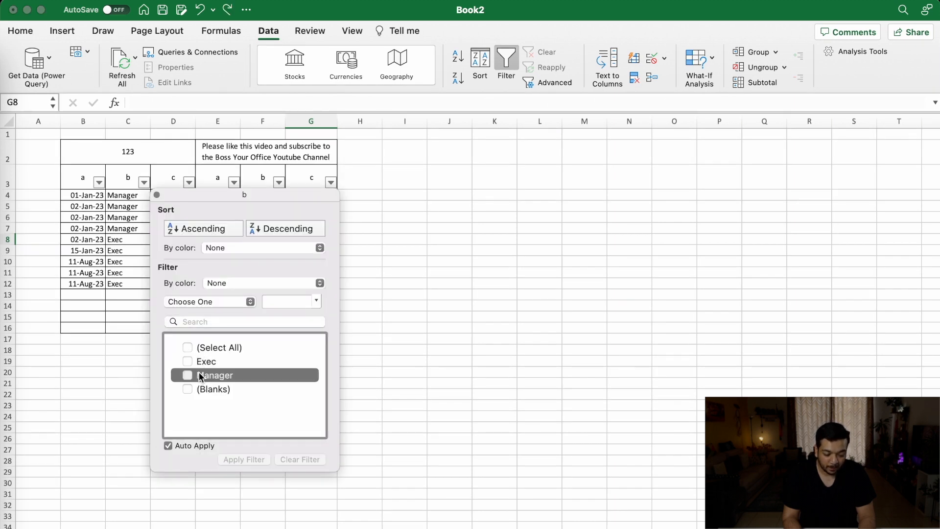
pyautogui.click(215, 374)
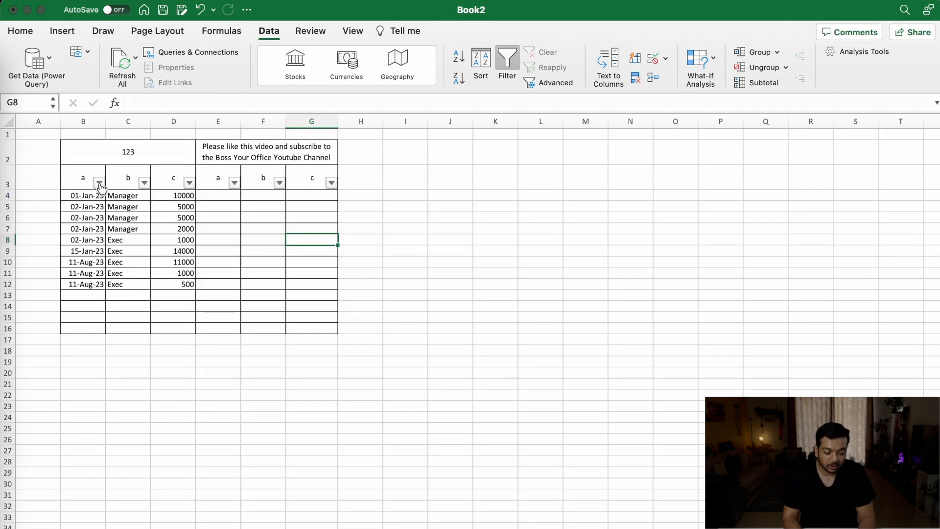
pyautogui.click(99, 183)
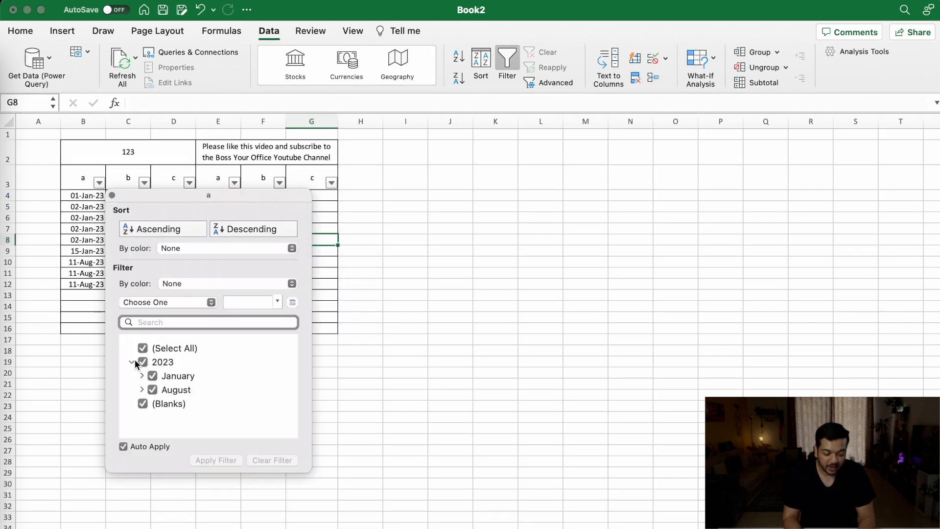
pyautogui.click(151, 376)
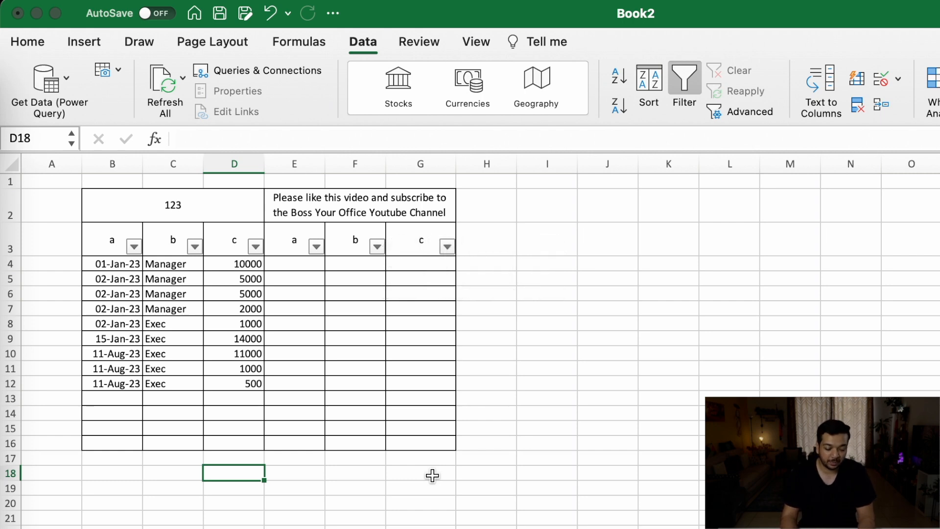
# - Enter =D4+D5+D7 in D18, then replace it with =SUM(D4:D17) totalling 49500
pyautogui.write('=')
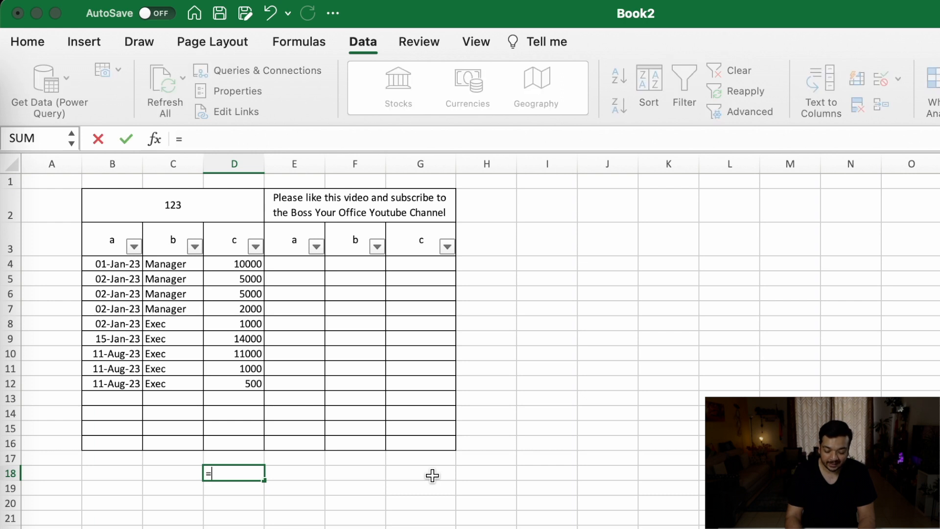
pyautogui.click(234, 264)
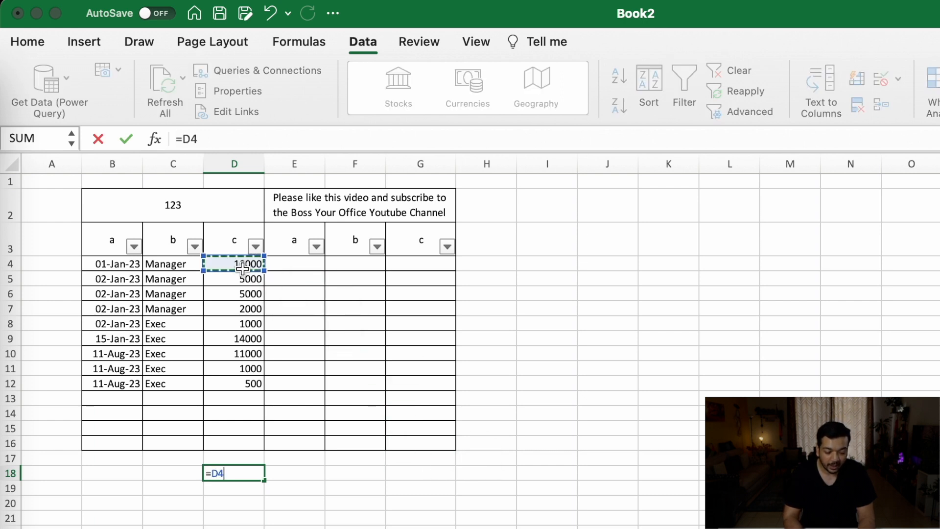
pyautogui.write('+D5+D7')
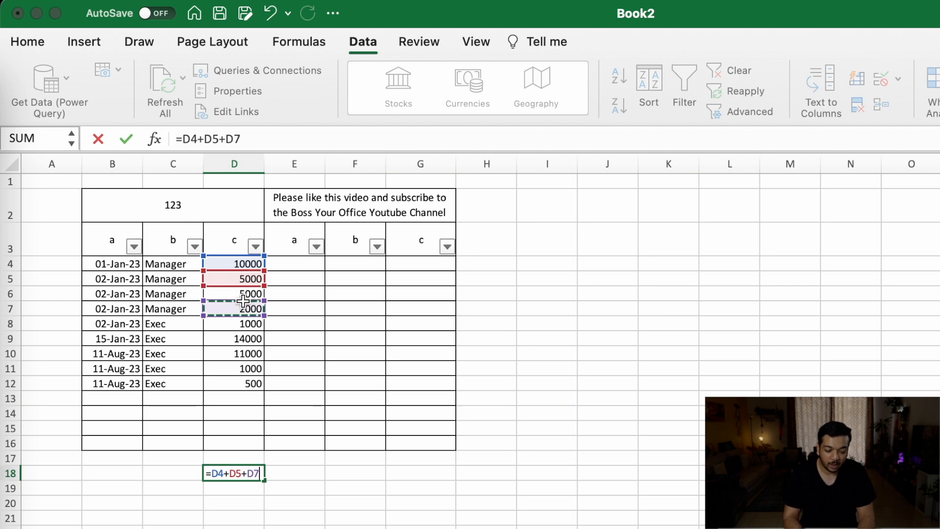
pyautogui.click(234, 338)
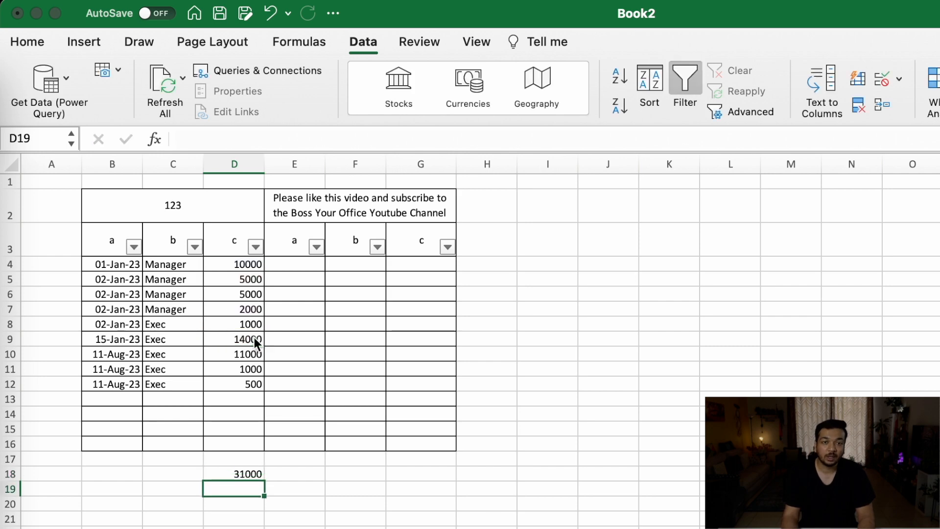
pyautogui.click(234, 473)
pyautogui.write('=')
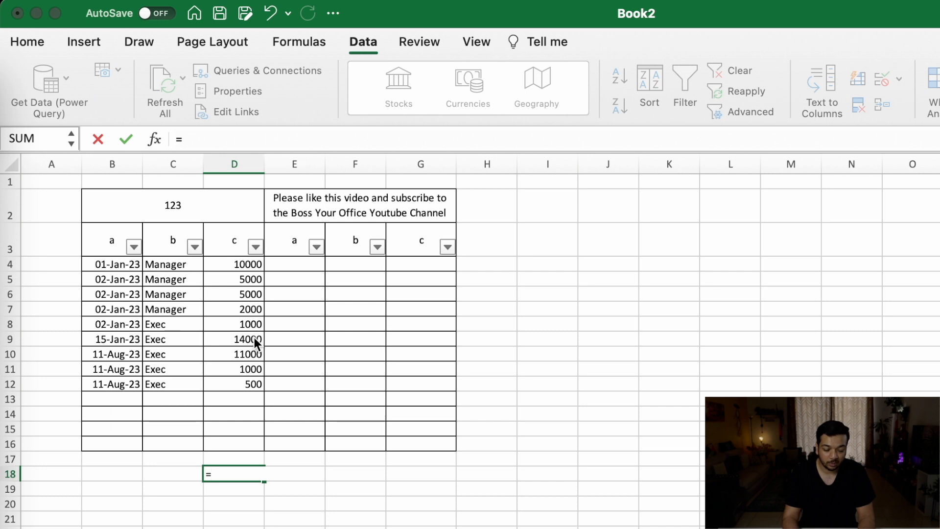
pyautogui.write('sum')
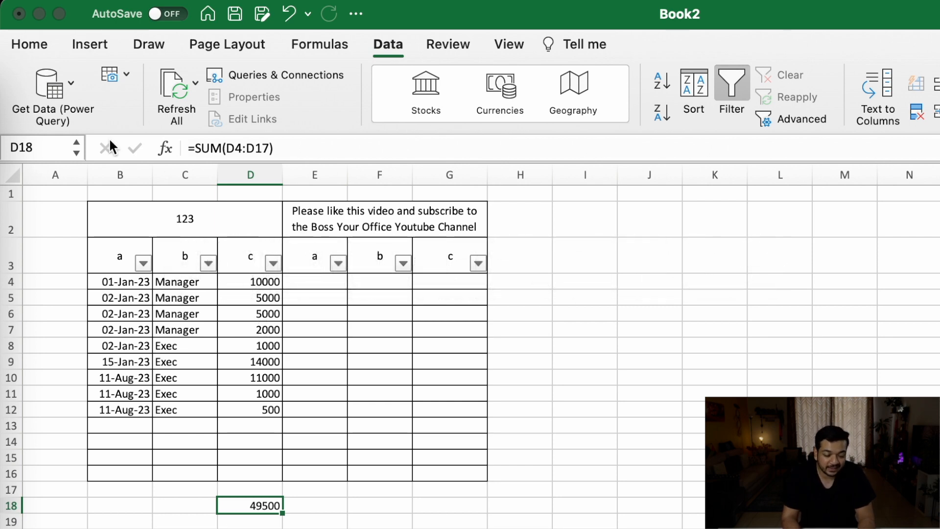
# - Apply Comma Style, decimal adjustments and Percent Style to the amounts in D4:D18
pyautogui.click(29, 43)
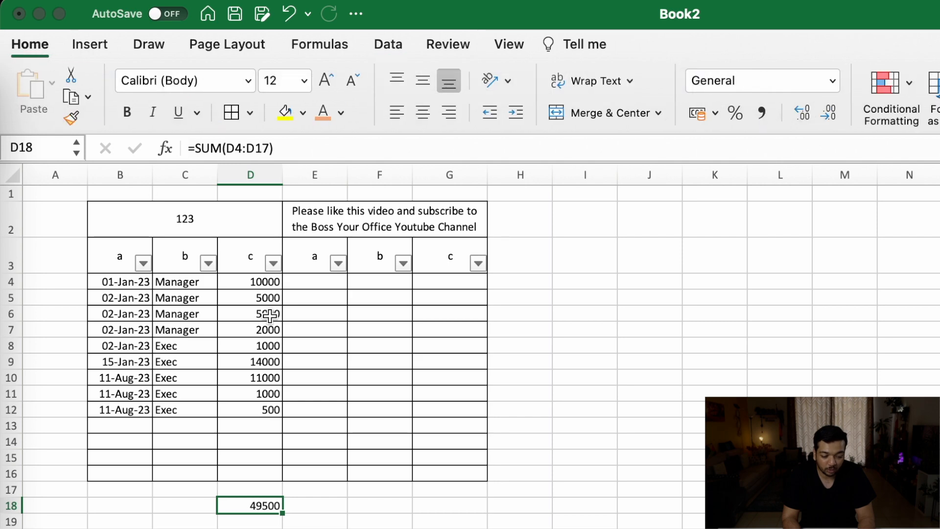
pyautogui.moveTo(250, 281); pyautogui.dragTo(250, 489)
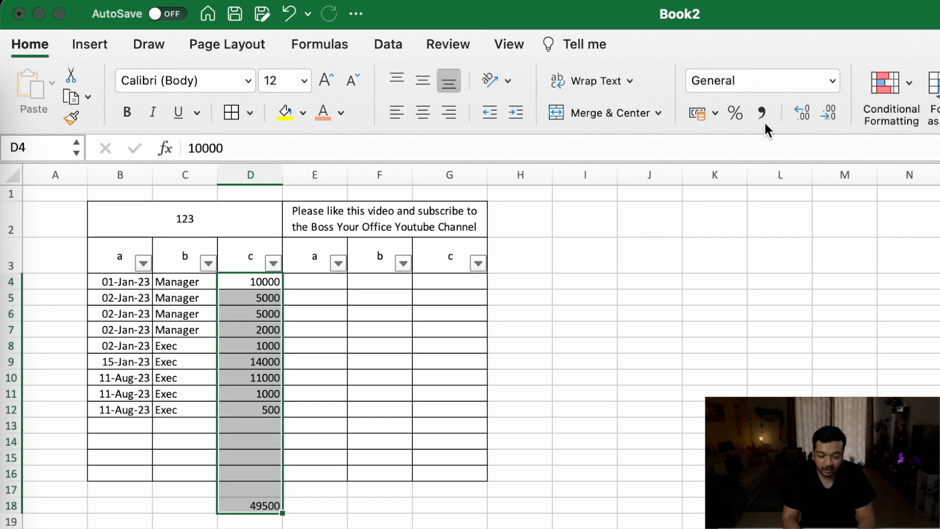
pyautogui.click(762, 112)
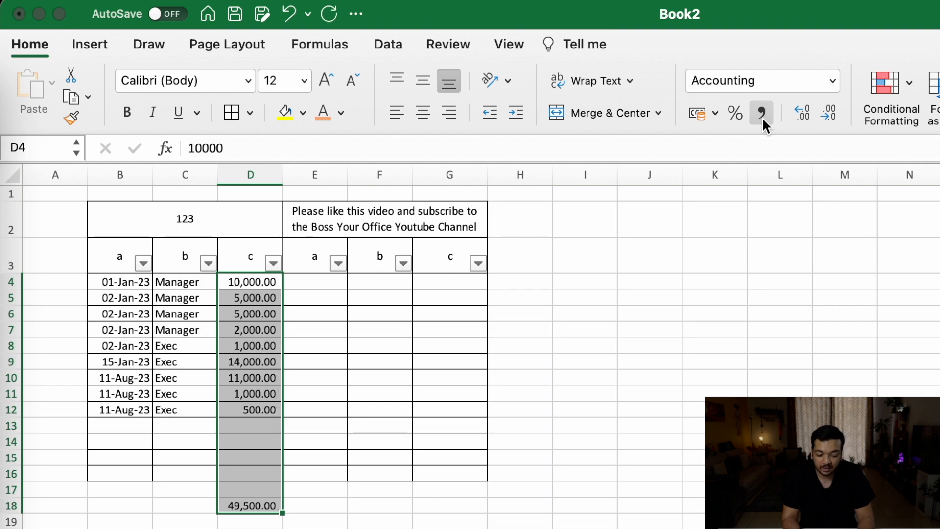
pyautogui.click(799, 112)
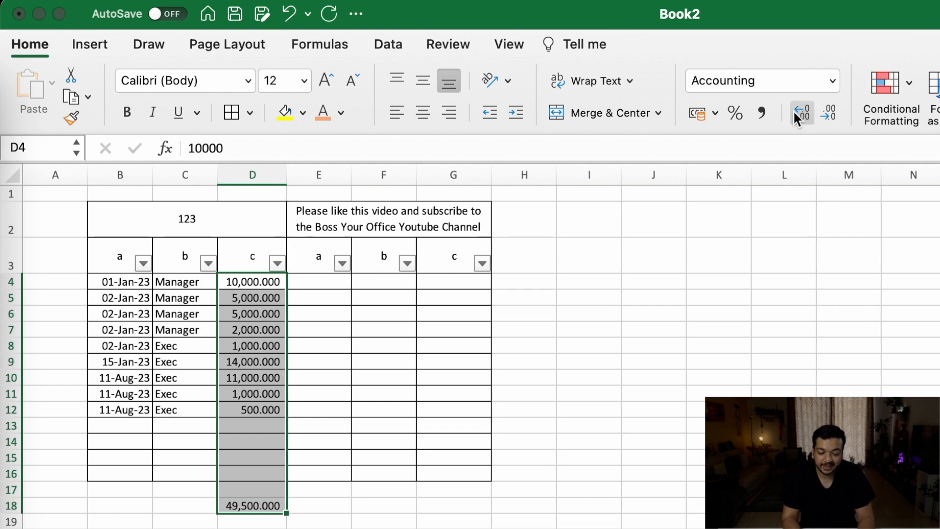
pyautogui.click(801, 113)
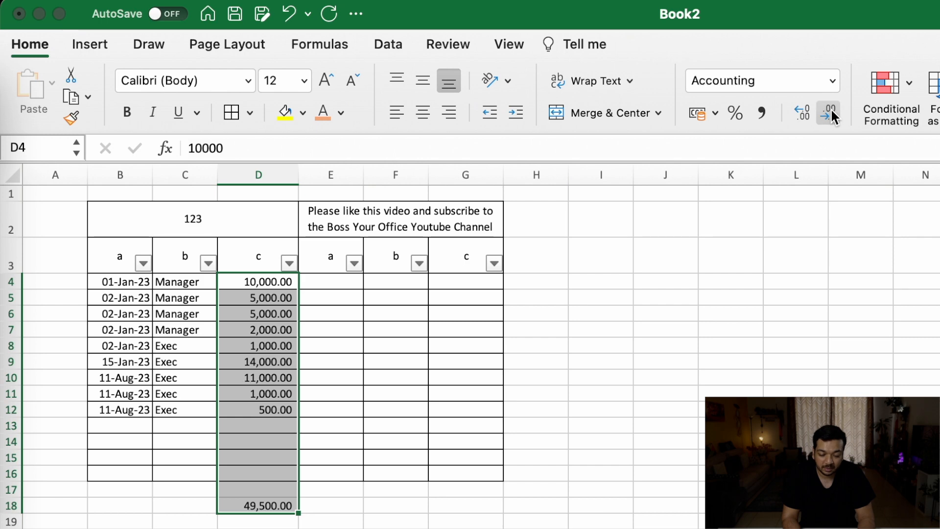
pyautogui.click(830, 112)
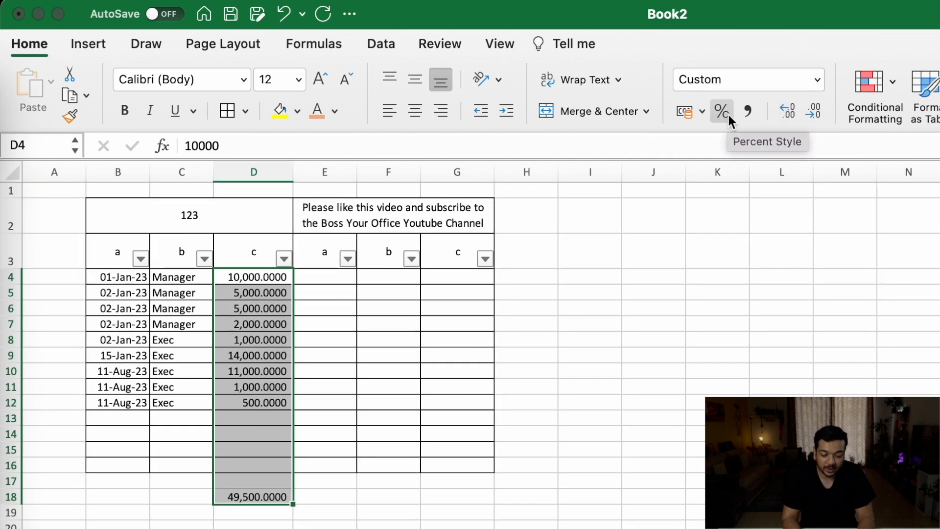
pyautogui.click(721, 111)
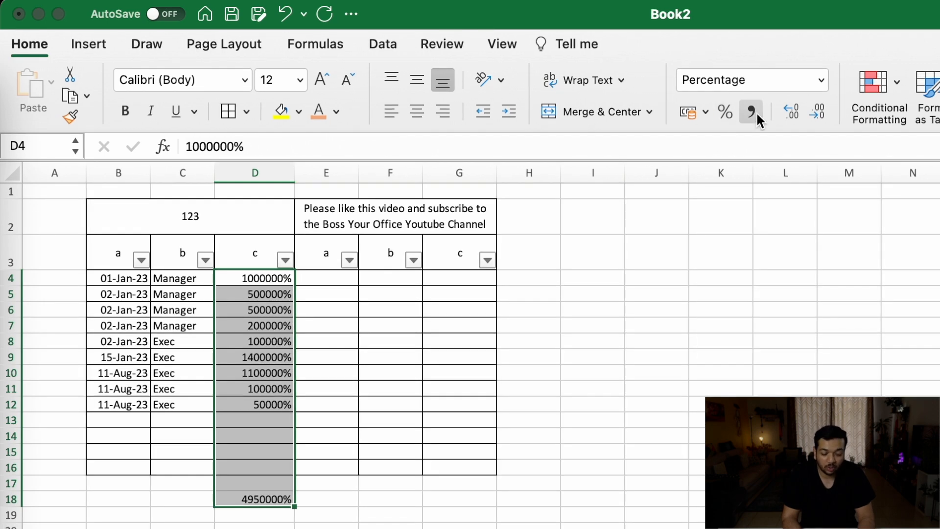
pyautogui.click(766, 80)
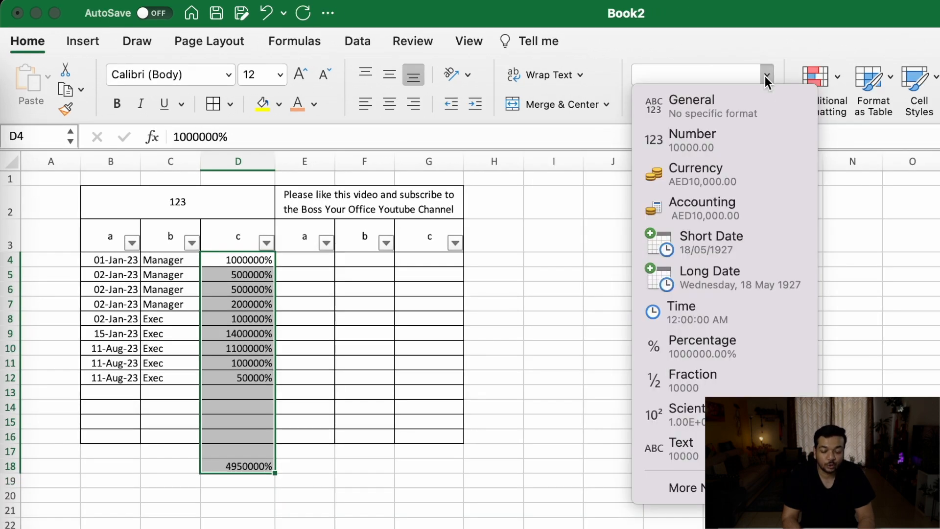
pyautogui.moveTo(753, 155)
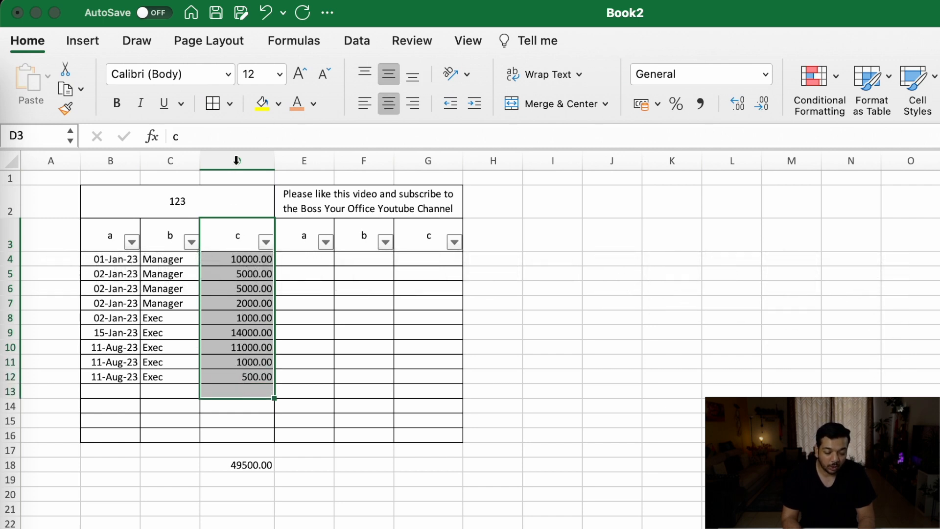
pyautogui.rightClick(237, 160)
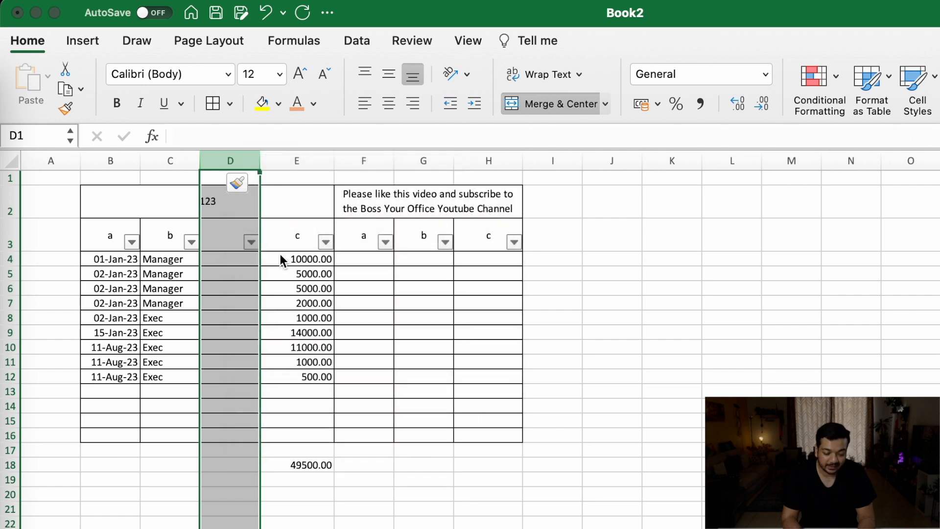
pyautogui.click(229, 235)
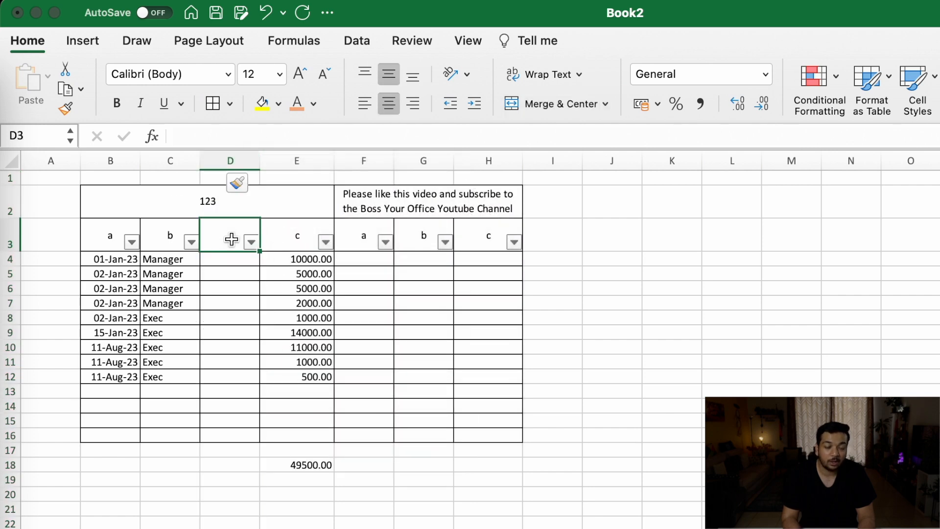
pyautogui.write(',jnfdf')
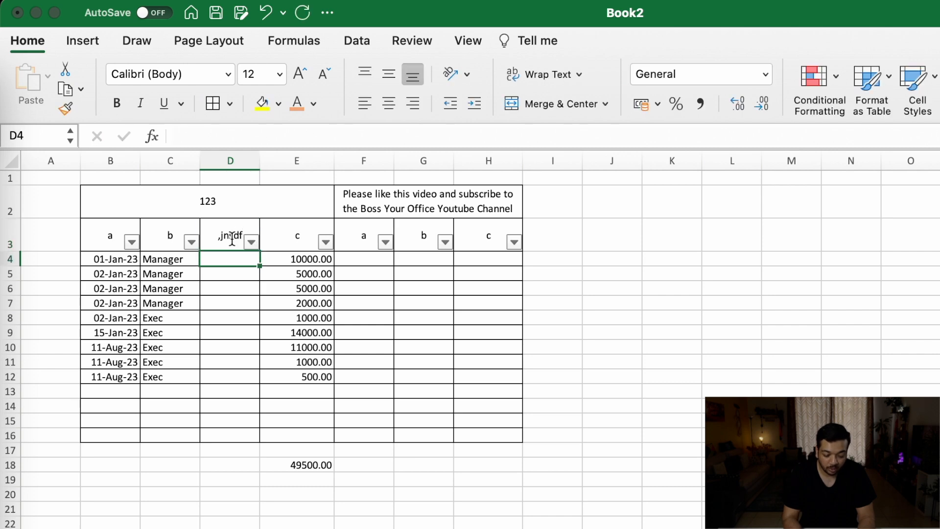
pyautogui.write('sldkfj')
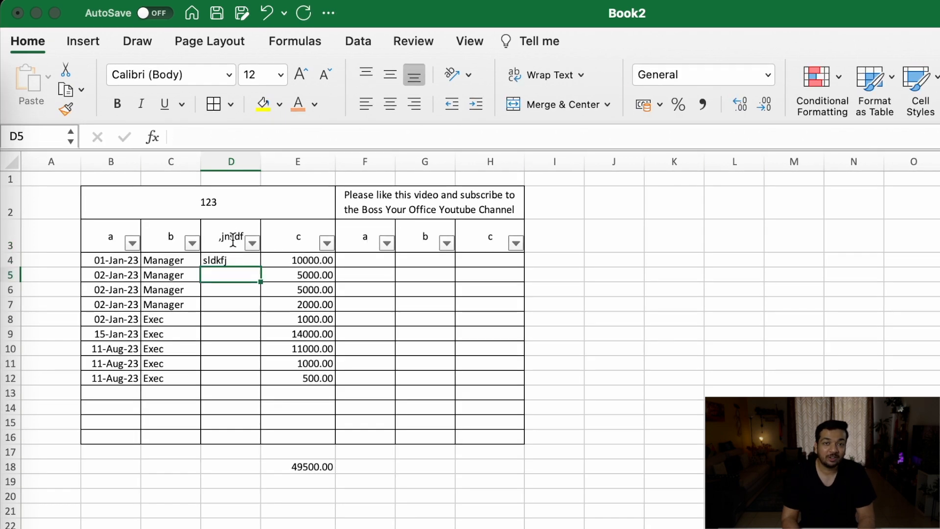
pyautogui.rightClick(231, 161)
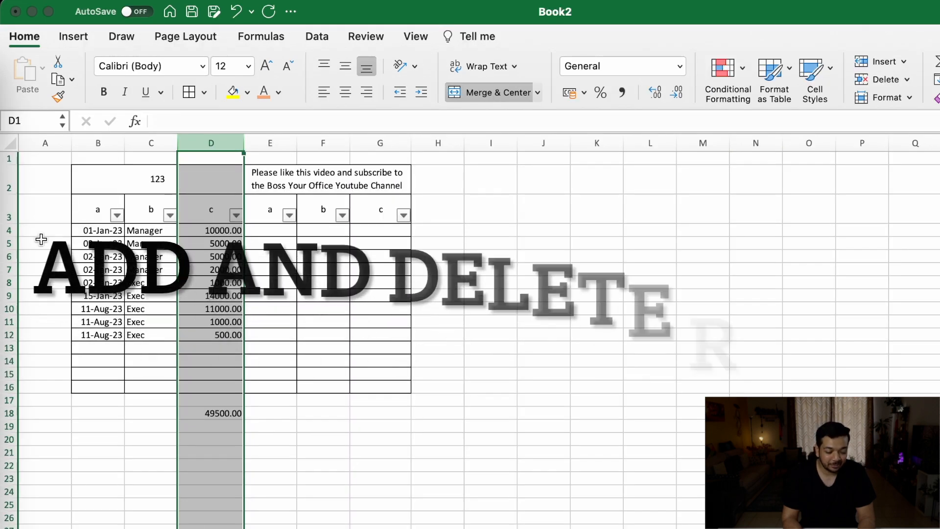
# - Insert a blank row at row 6, then reopen that row's context menu
pyautogui.rightClick(32, 257)
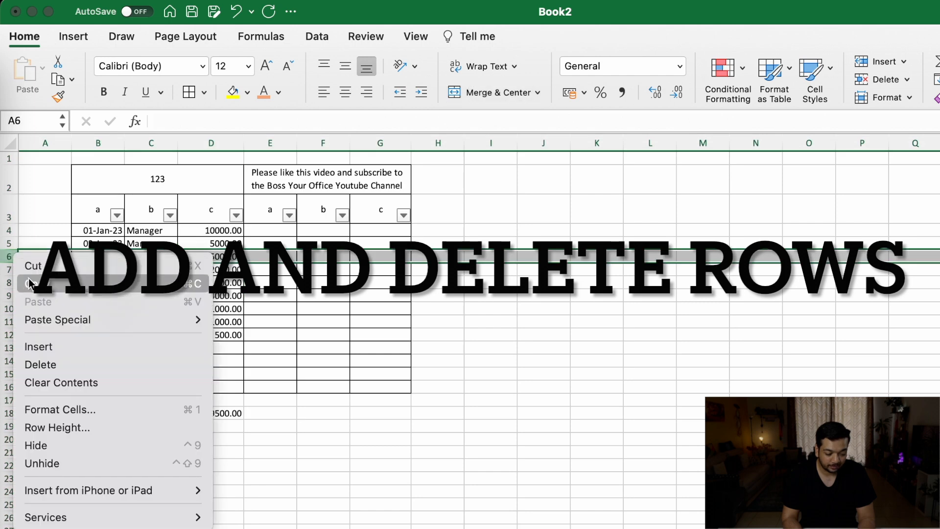
pyautogui.click(38, 346)
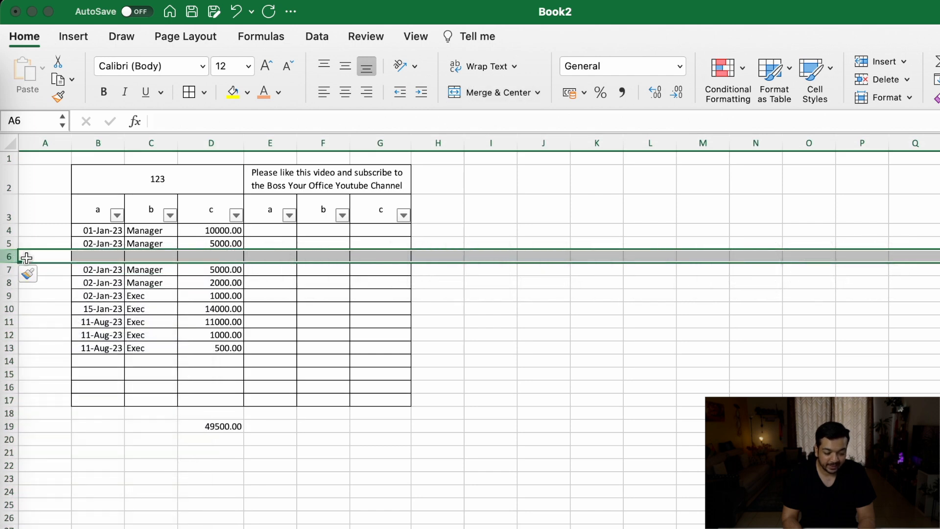
pyautogui.rightClick(25, 257)
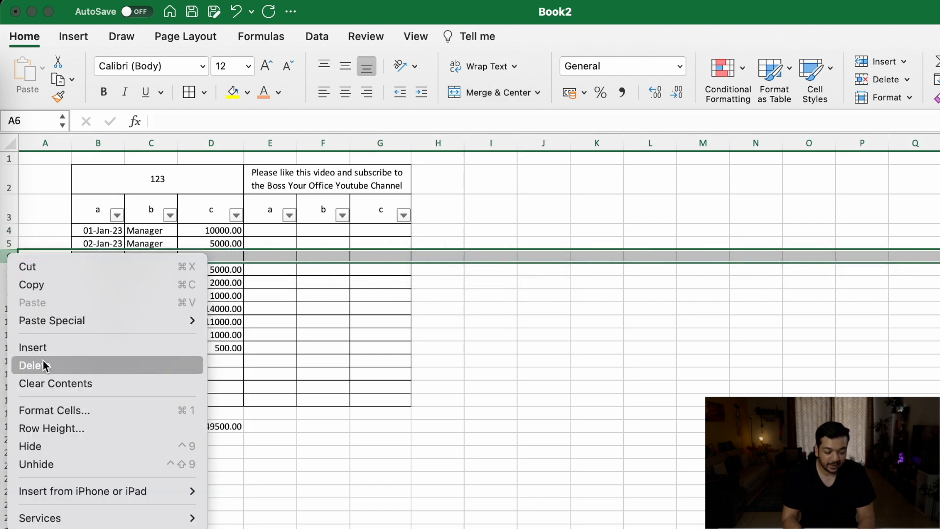